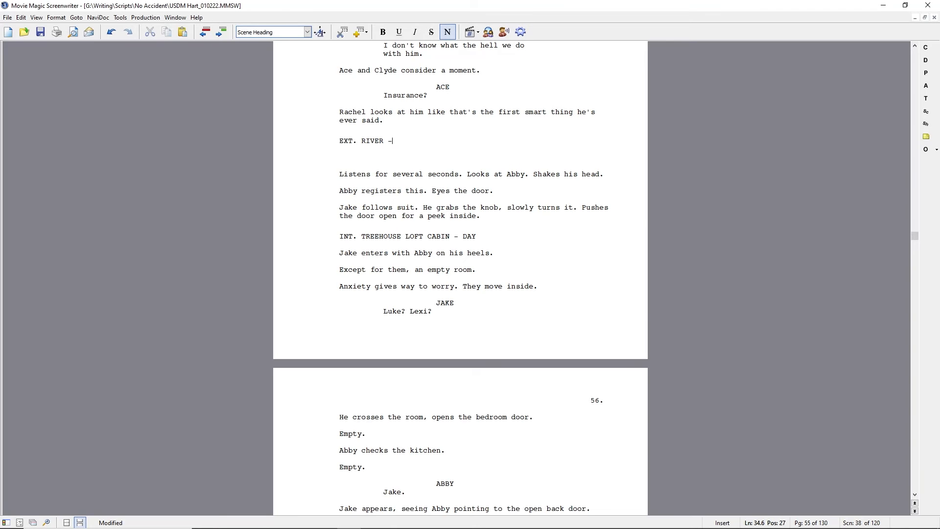
Write the EXT. BIG EAGLE CREEK - DAY heading and action of Luke, Abby and Hogan approaching the creek's bank carrying gear.
text(DAY)
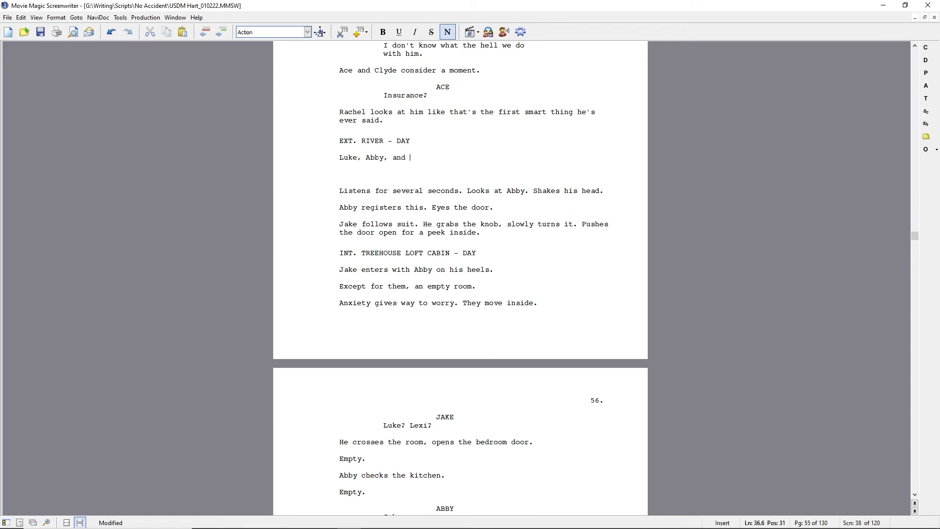
text(Hogan approach the bank of)
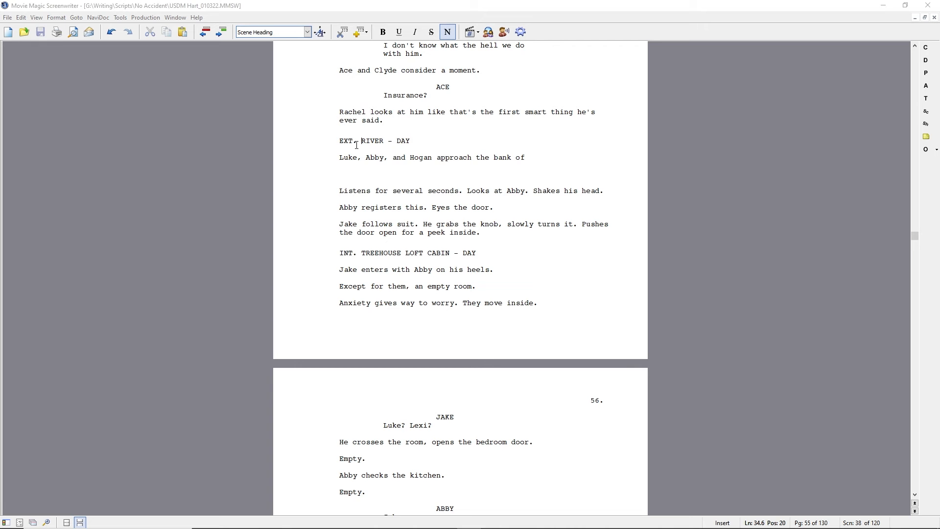
text(BIG EAGLE CREEK)
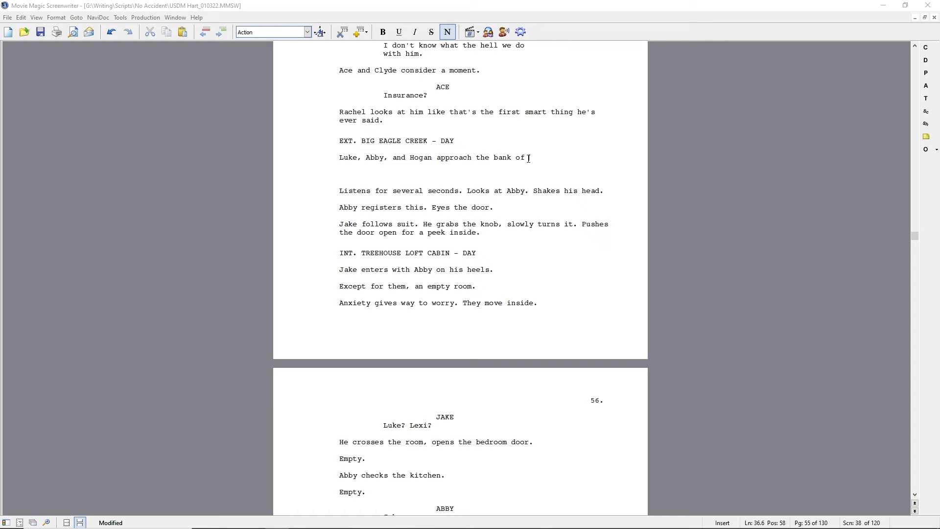
text(the)
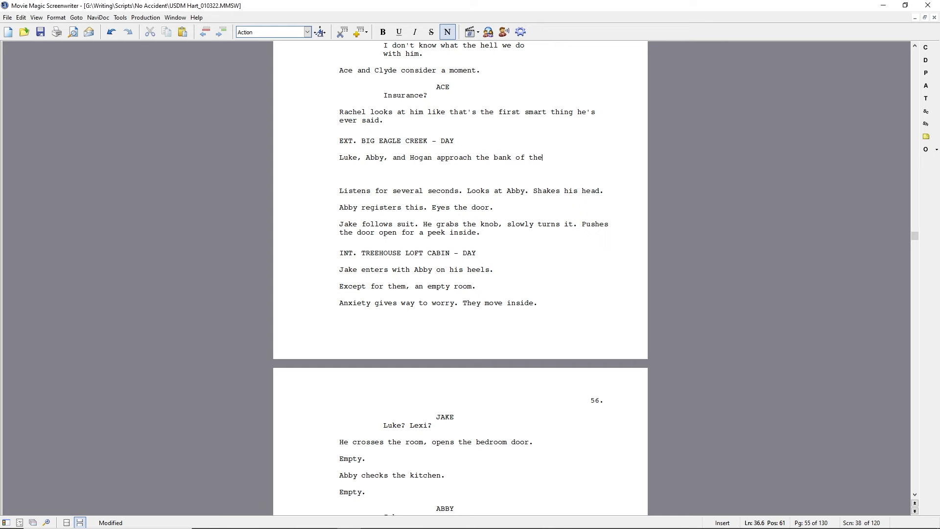
text(creek)
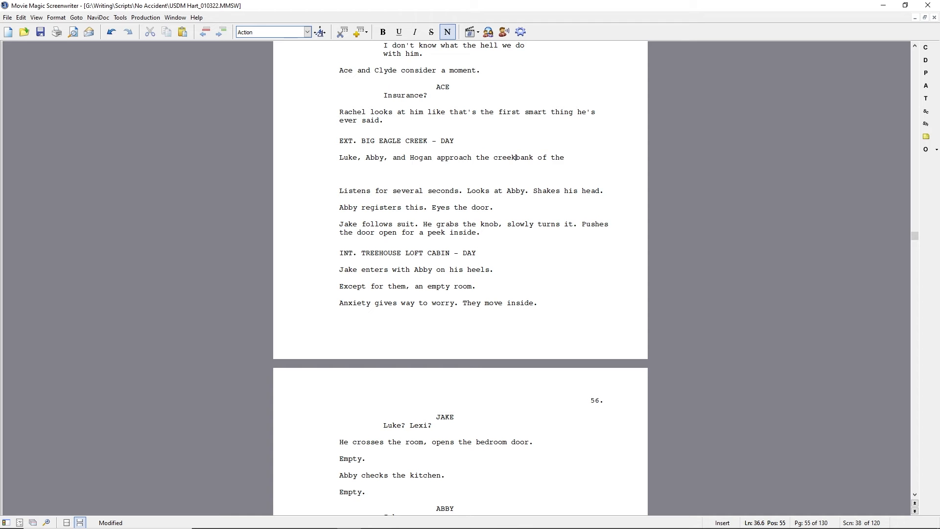
text('s)
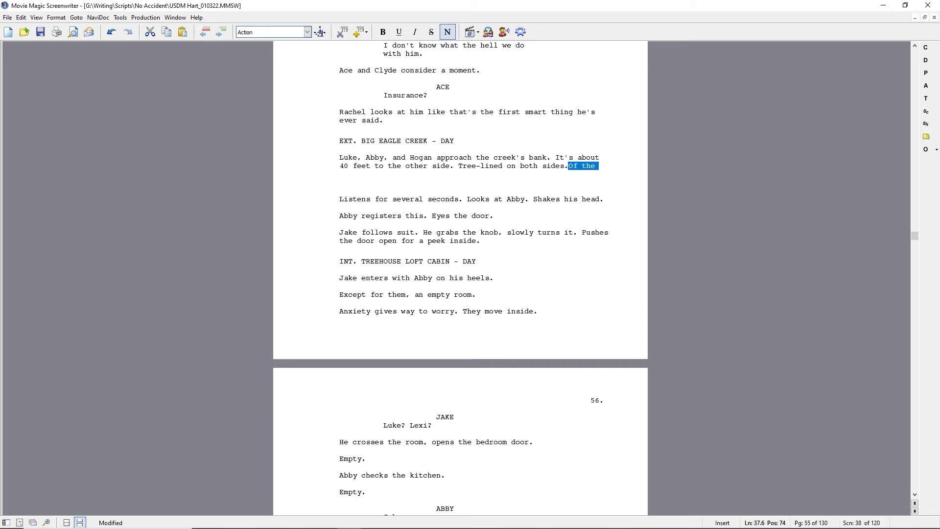
text(carrying fishing poles and a tackle)
text(LUK)
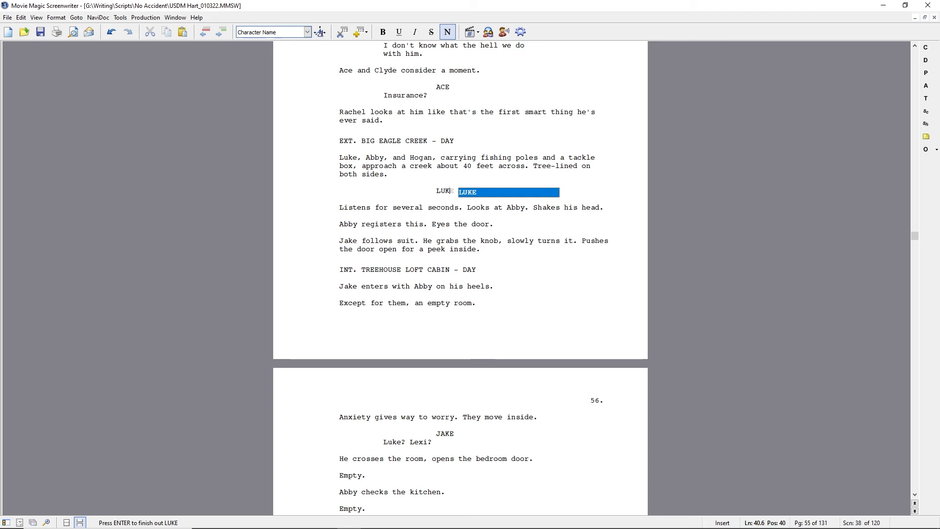
Write Luke's dialogue about his button-down brother, being the Huck Finn type, a fishing pole and nightcrawlers.
key(enter)
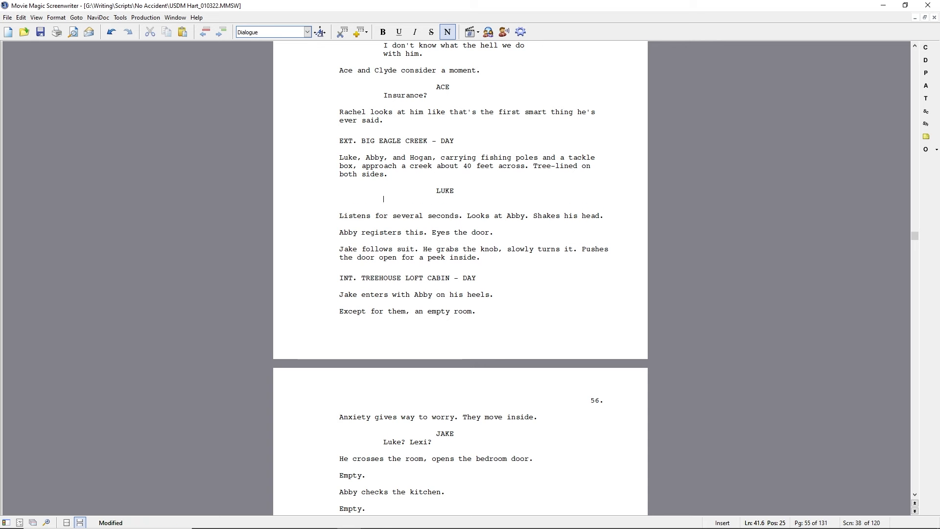
text(My brother's more of a button)
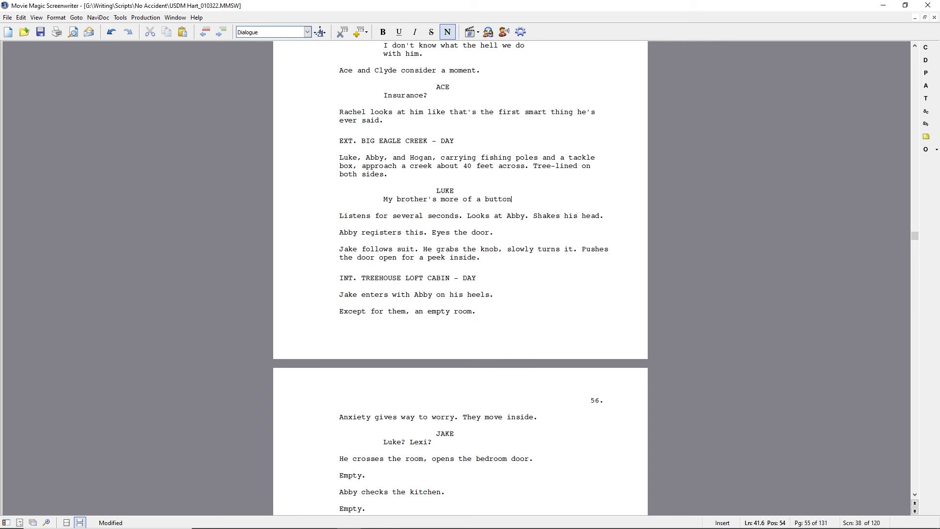
text(-down guy. Give me)
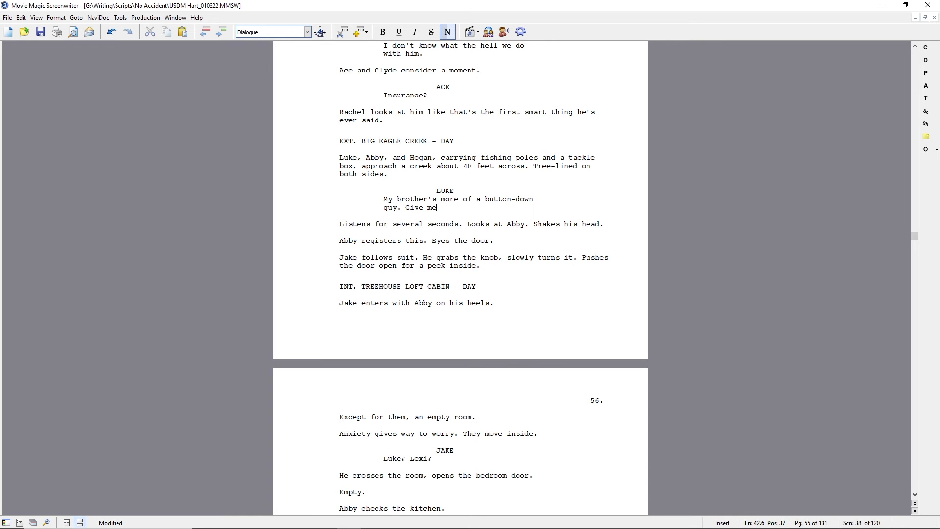
text(a sweet)
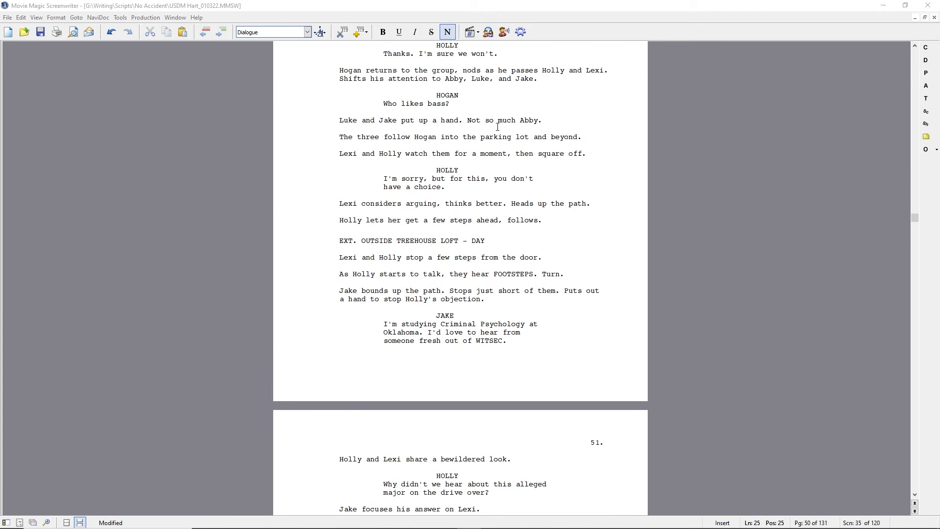
scroll(down, 3)
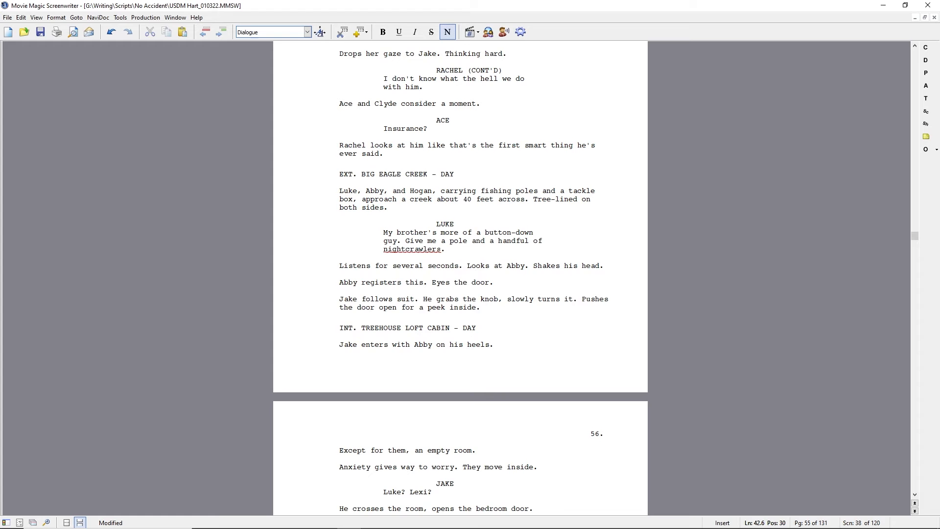
text(I'm definitely the Huck Finn one in)
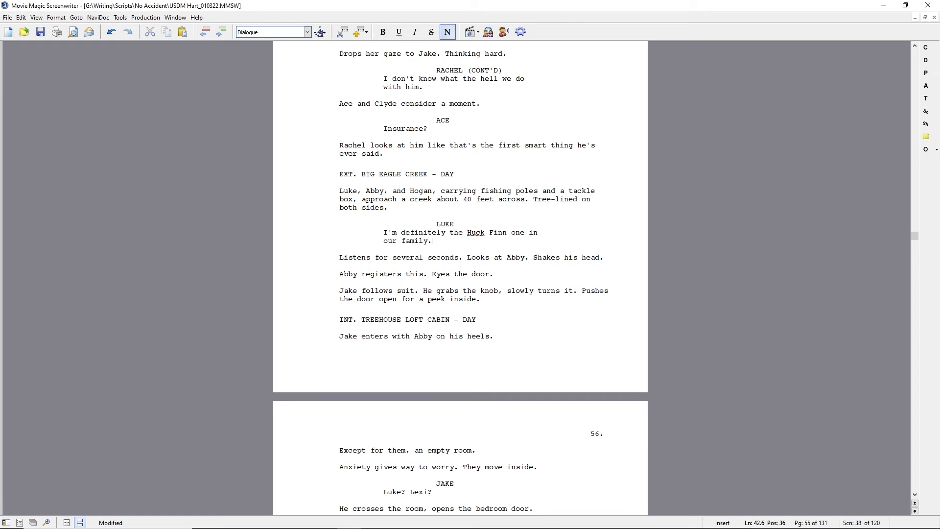
text(Give me a fishing pole)
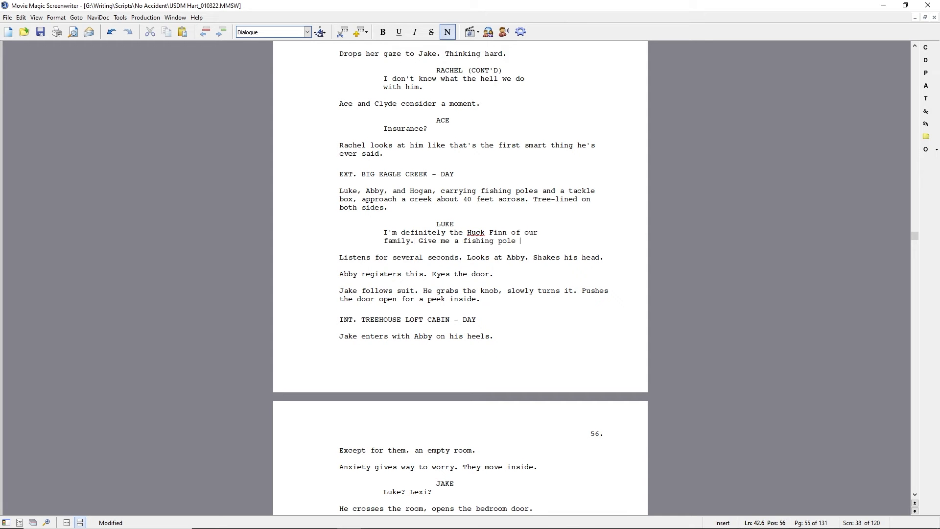
text(and a handful of nightcrawlers and 0-)
text(ABBY)
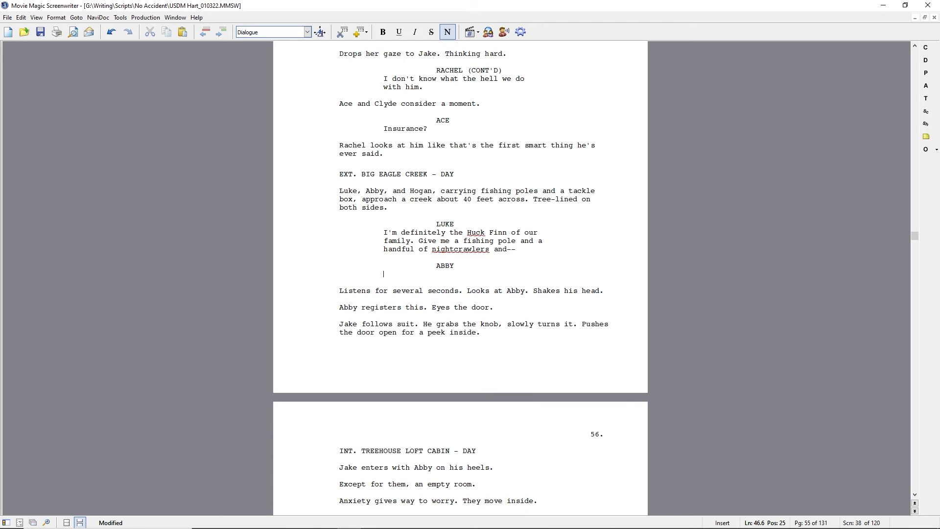
Add Abby's "Since when do you fish?" and Luke's "Liking the rustic side?" reply.
text(Since when do you fish?)
text(Luke gives her a bemused look.)
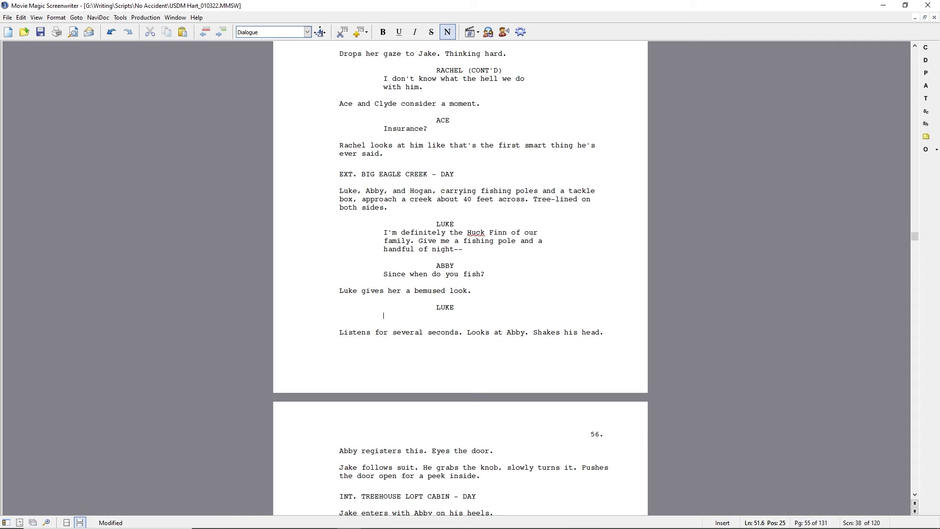
text(A side of you)
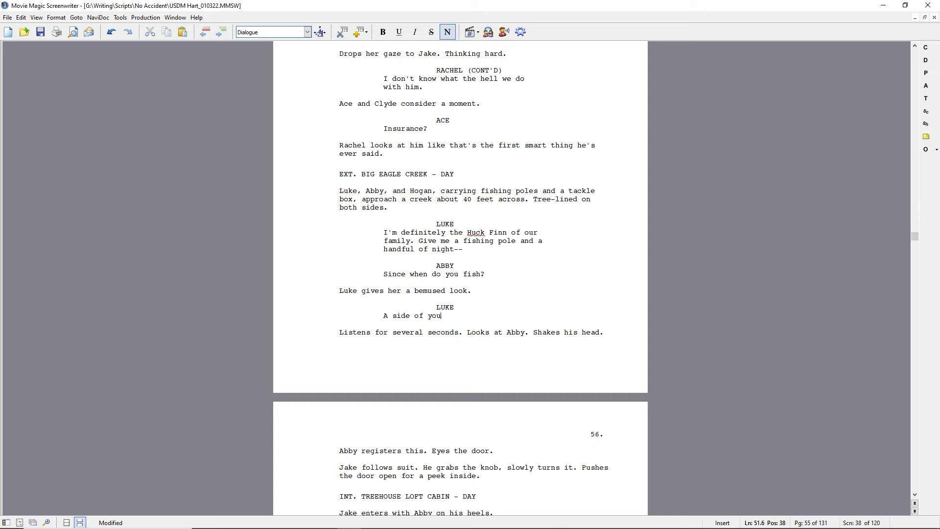
text(Liking the rustic)
text(Abby's like "huh?)
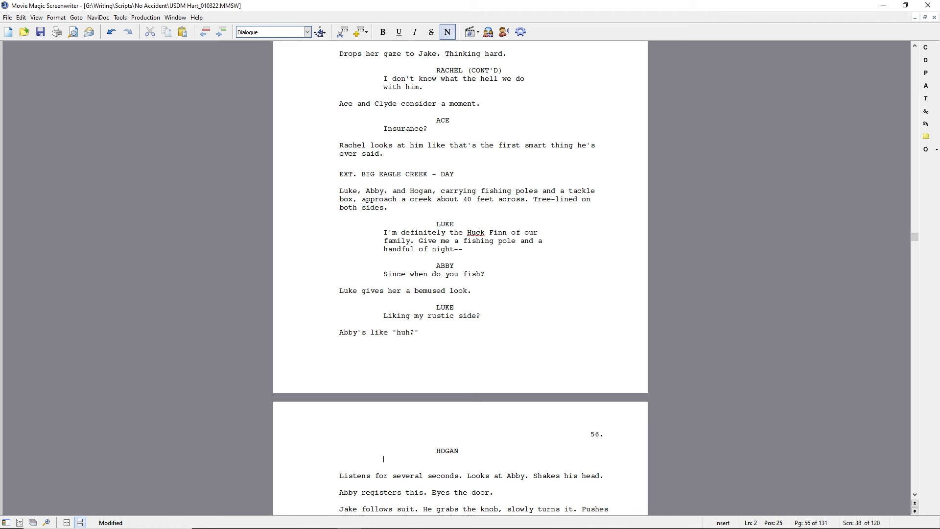
Write Luke's "How often do you get out?" to Hogan and Hogan's "almost every day" reply.
text(While)
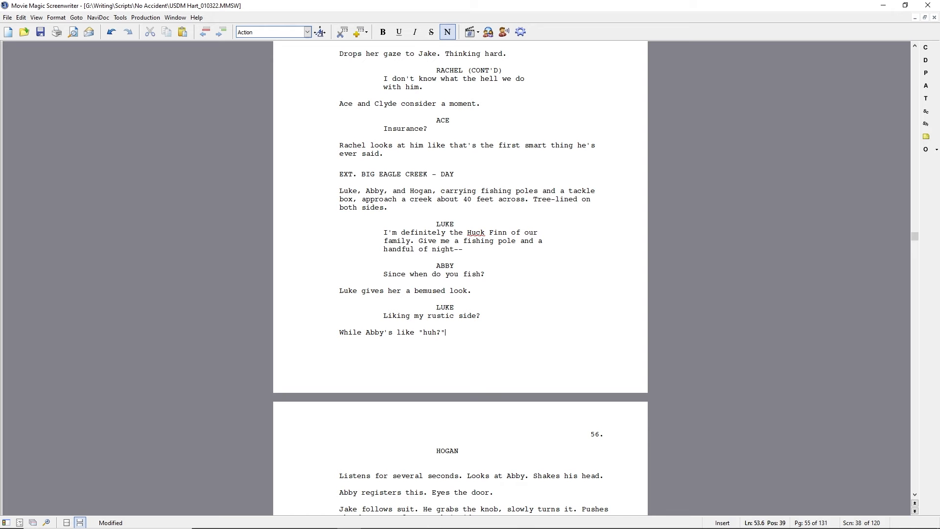
text(Luke)
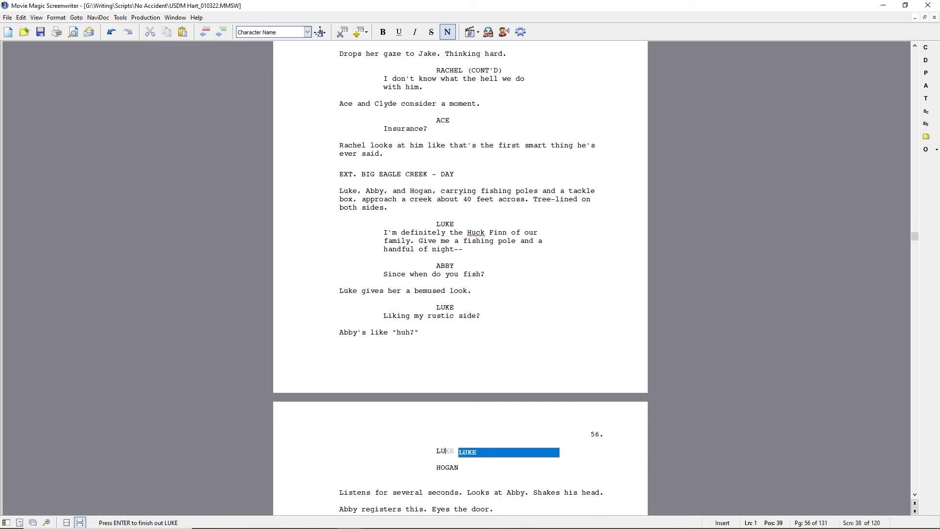
text(How often to you get out?)
text(Before I took over the cabins)
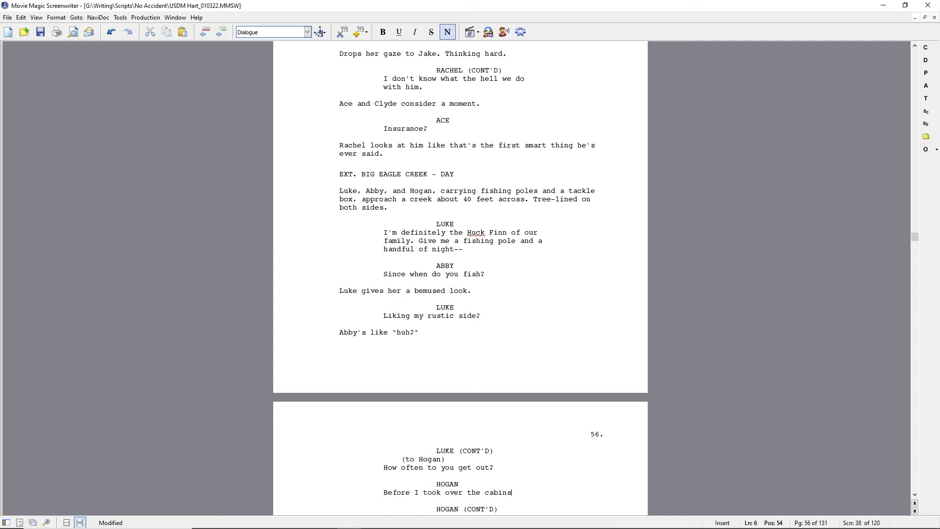
text(almost every day.)
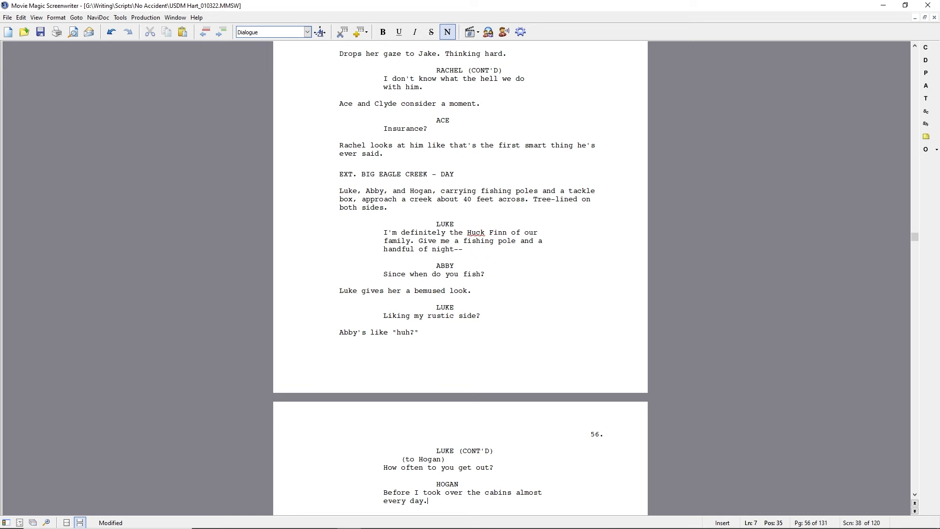
text(,)
text(LUKE)
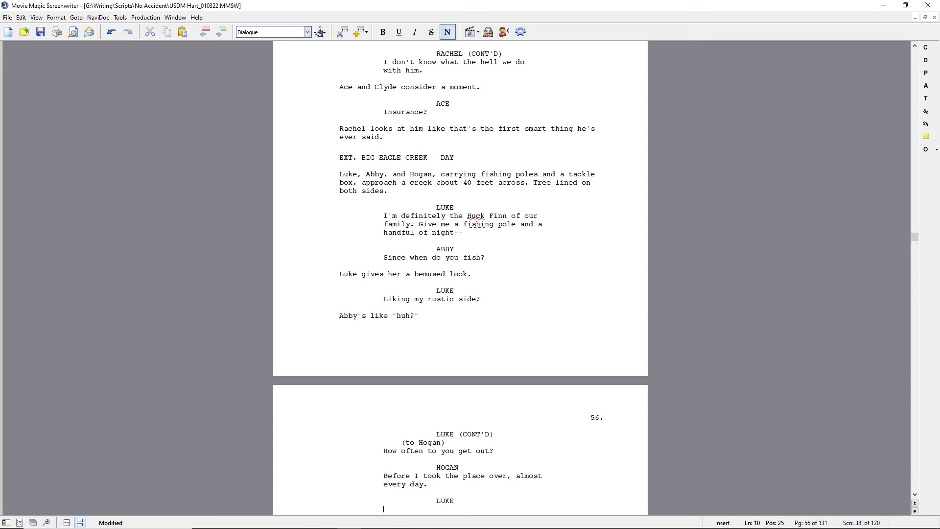
text(You catch more largem)
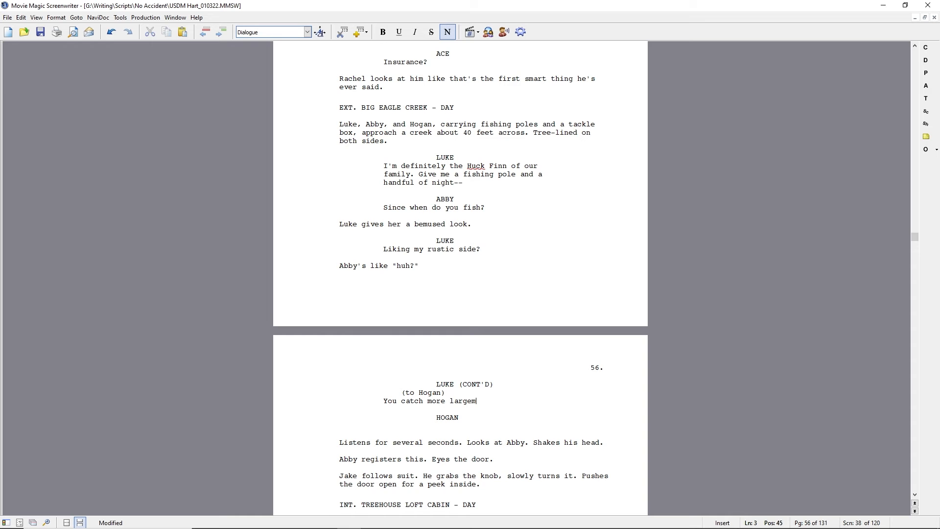
Add Luke's largemouth-or-smallmouth question, Hogan's answer about running the place, and Abby's "They retired?".
text(outh or smallmouth?)
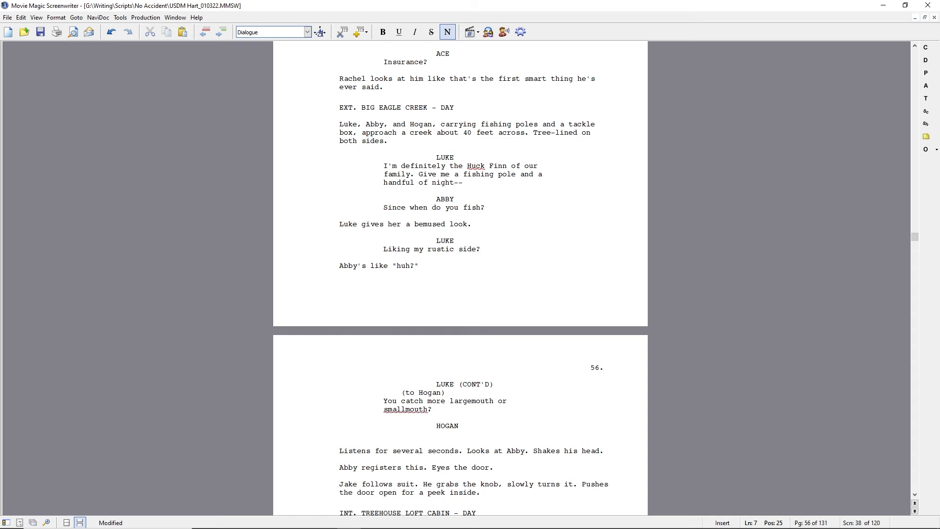
text(These days, either.)
text((off Luke's look)
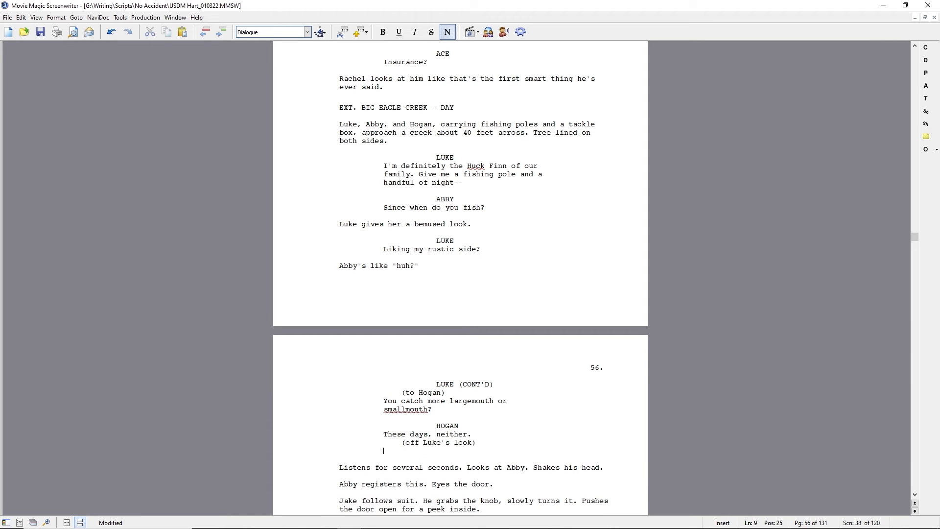
text(Not much time since my par)
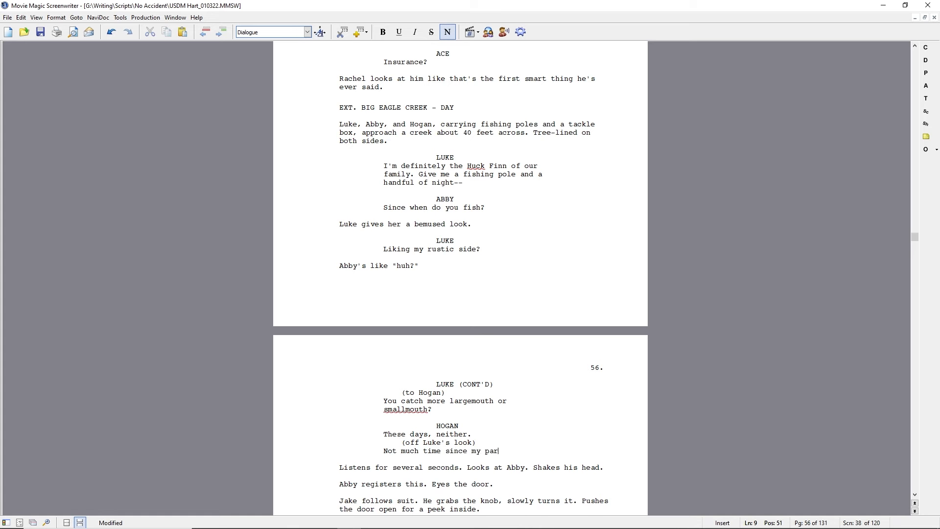
text(ent asked me to start running the place.)
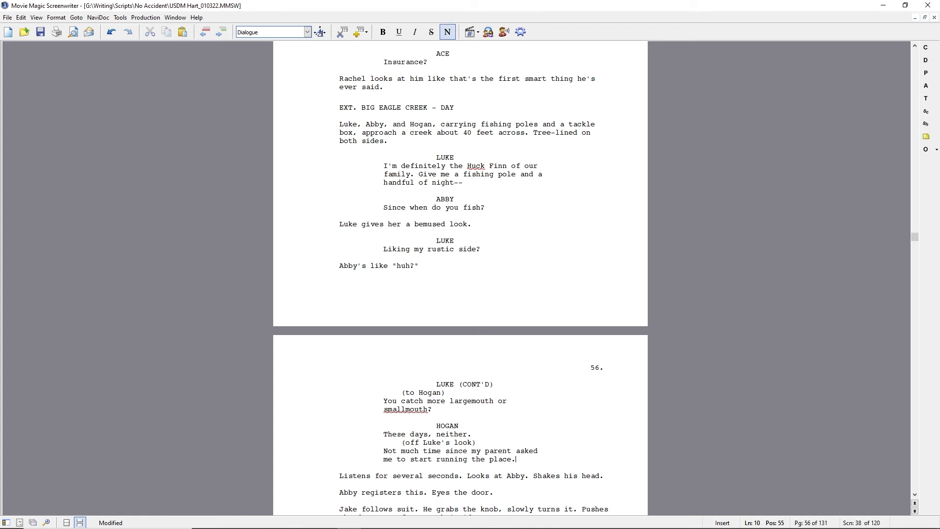
text(They retired?)
text(s)
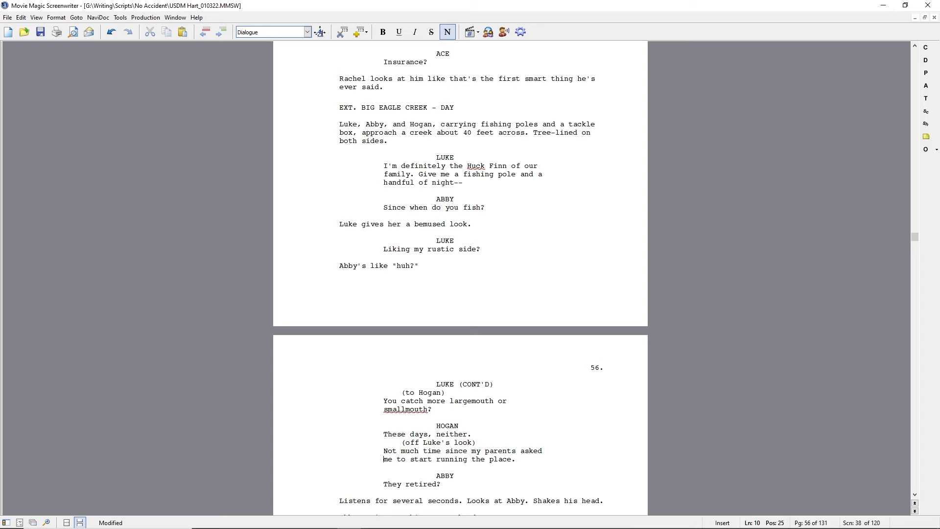
text(take over)
text(Bad health)
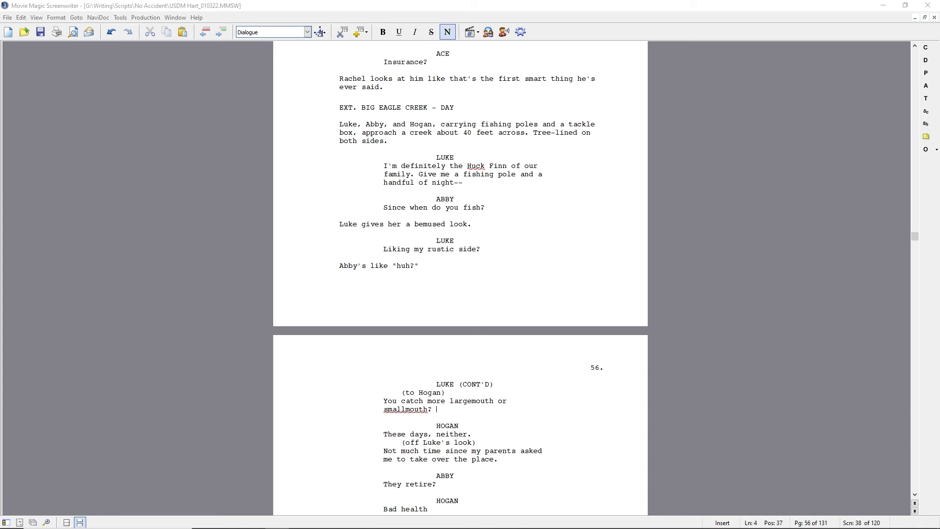
Replace Luke's bass line with "You a live bait guy? ... artificial bait guy?" and Hogan's answer.
drag(384, 401, 431, 409)
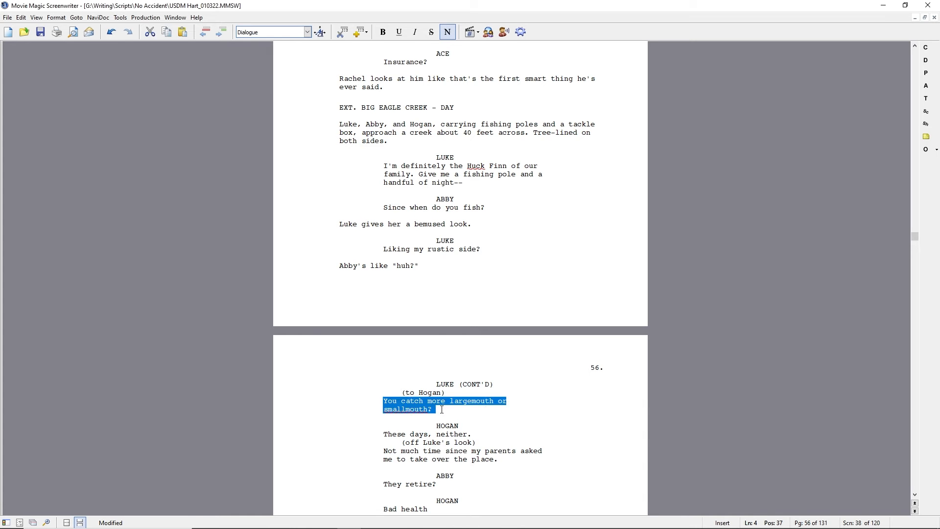
text(You a live bait guy? Shin)
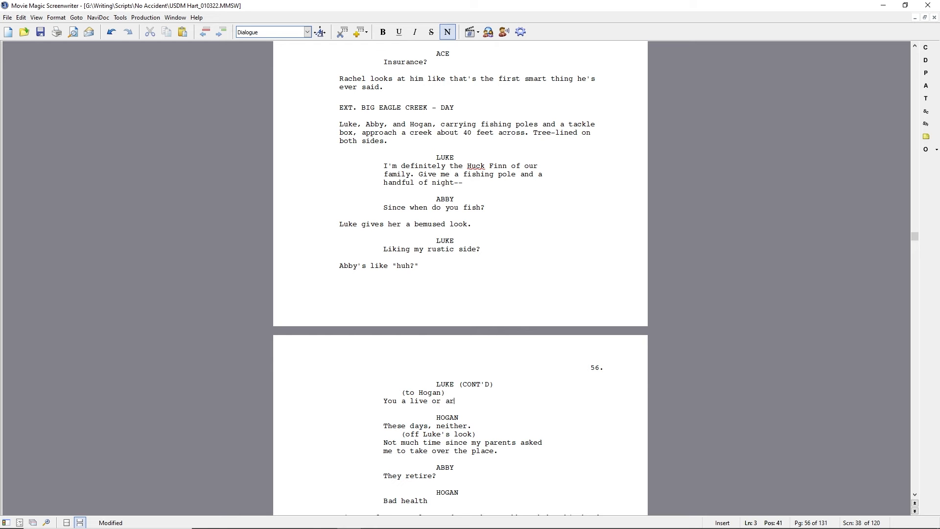
text(tificial bait guy?)
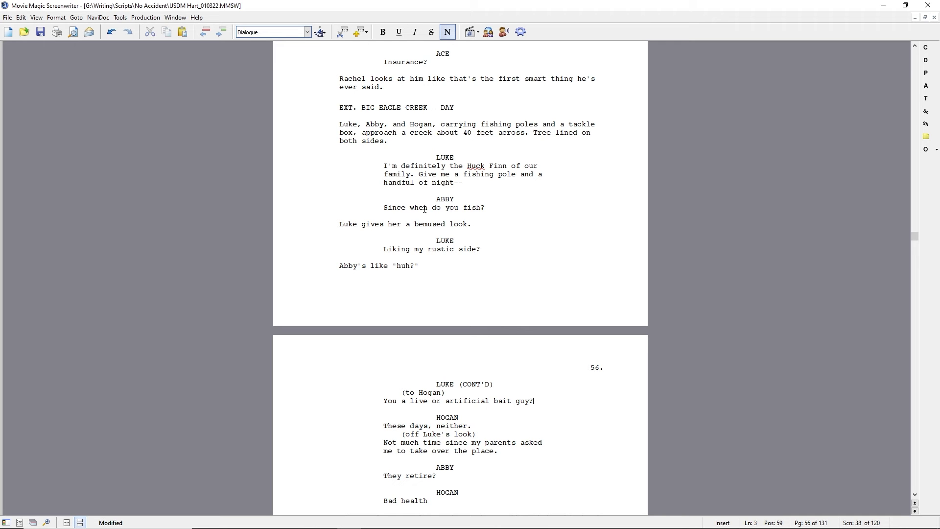
mouse_move(361, 264)
text(Crawfish.)
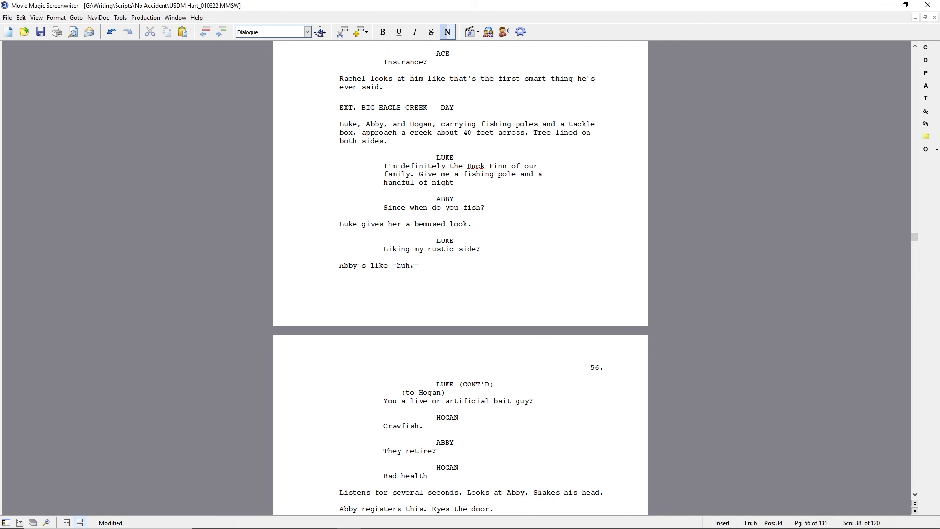
text(HUndred percent c)
text(LUKE)
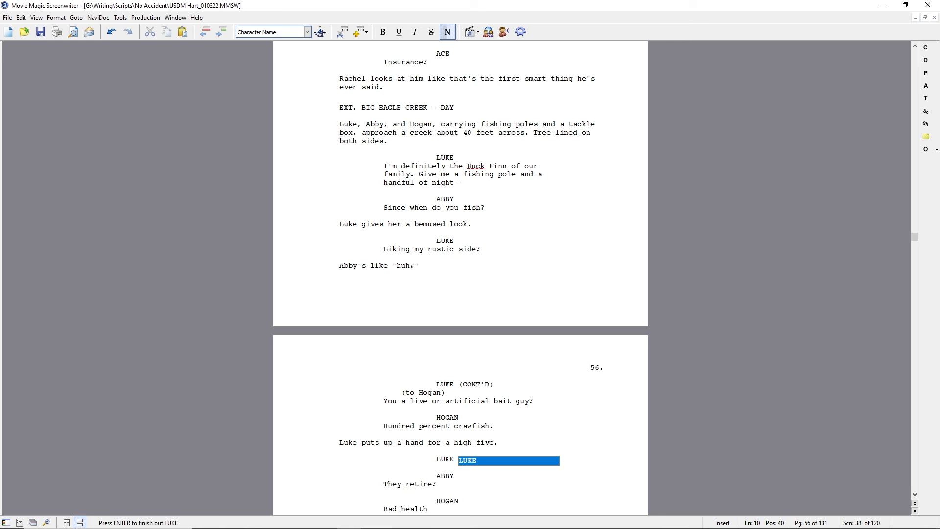
Add Luke's "My man." and the action of a spooked Hogan slapping Luke a high-five.
text(My man.)
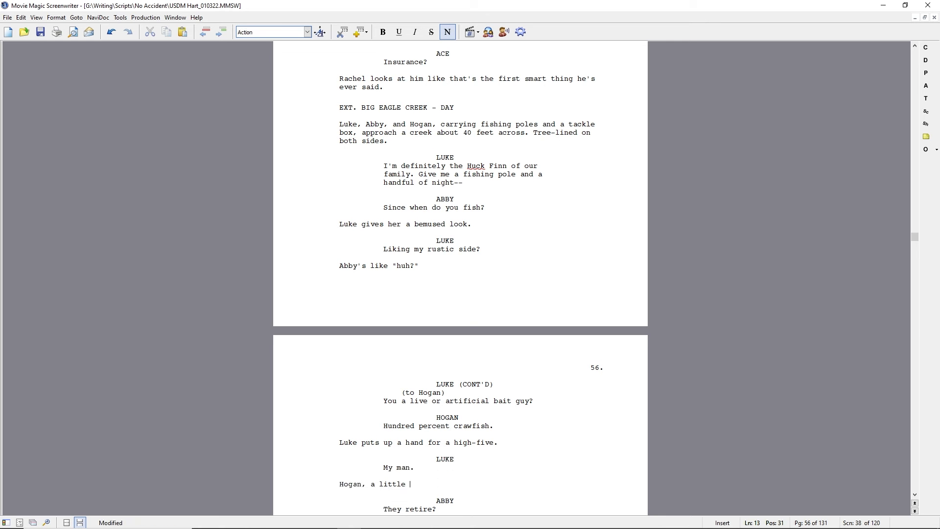
text(spooked, nonetheless slaps)
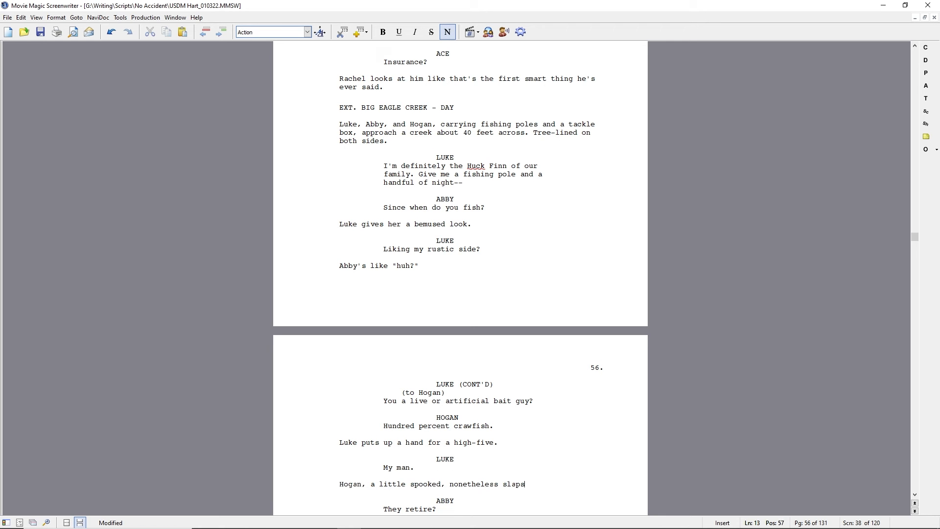
text(Luke a high-five.)
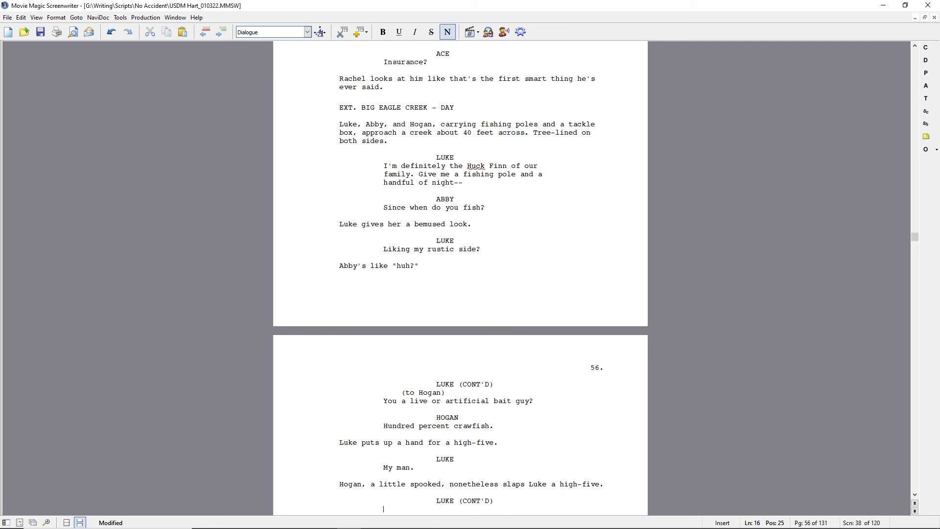
Write Luke's "I keep telling my brother" line, Hogan's reply, and Abby's joke about reeling her in.
text(I keep telling my brother)
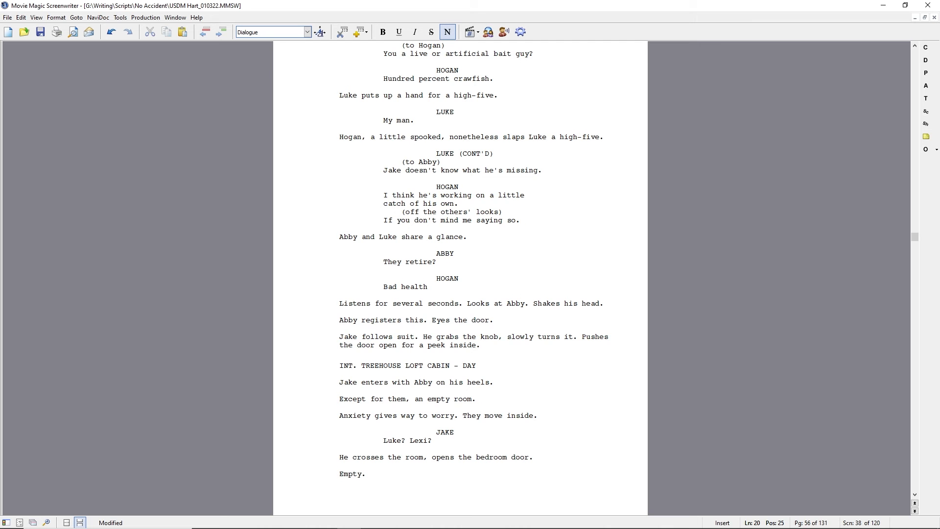
text(I don't know... s)
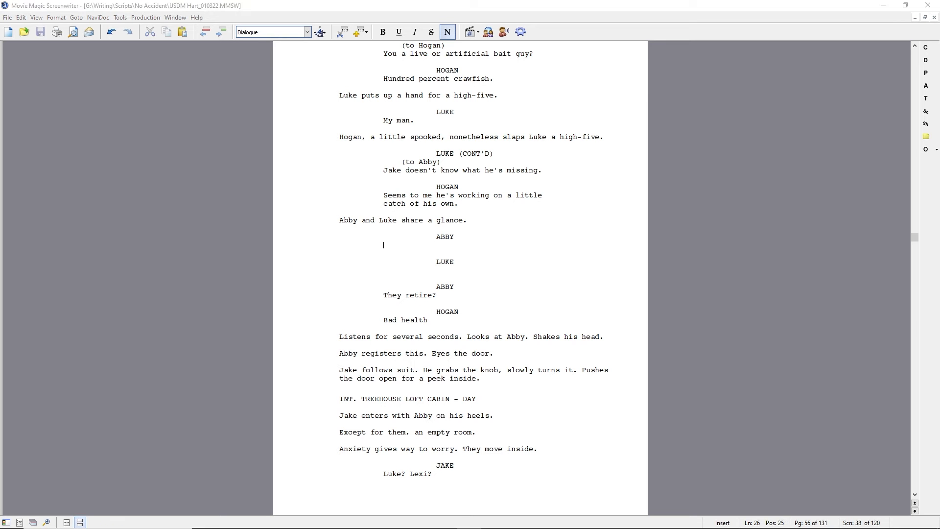
mouse_move(501, 267)
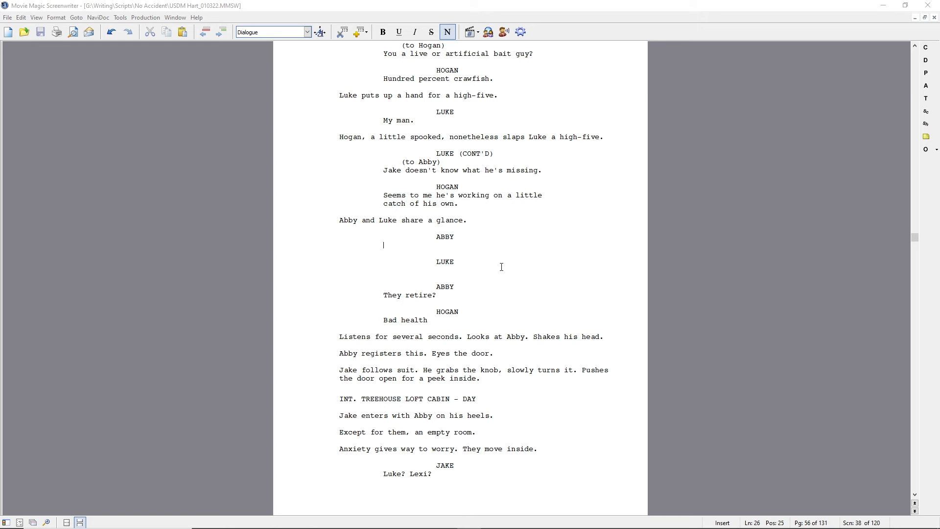
text(One joke about reeling her in and I k)
click(494, 270)
text(Geez, Abby!)
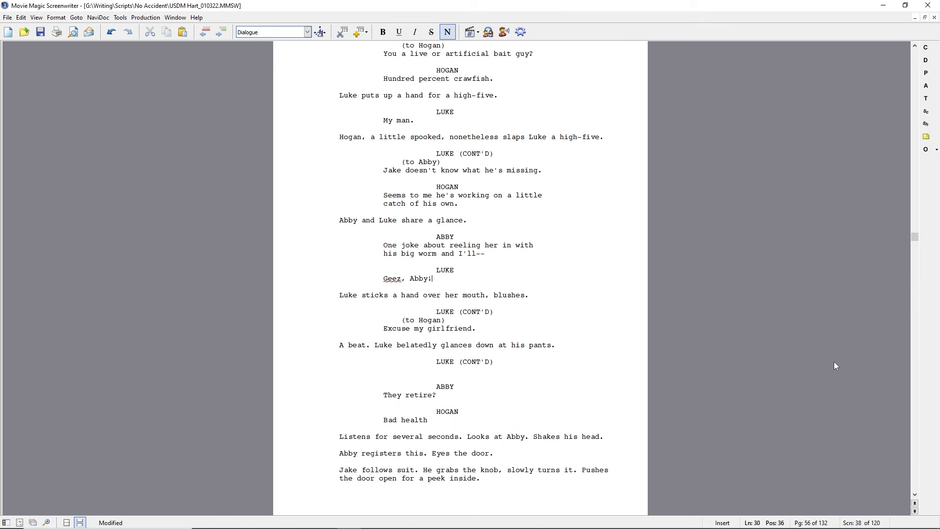
text((to Hogan))
text(You can take the girl out of the)
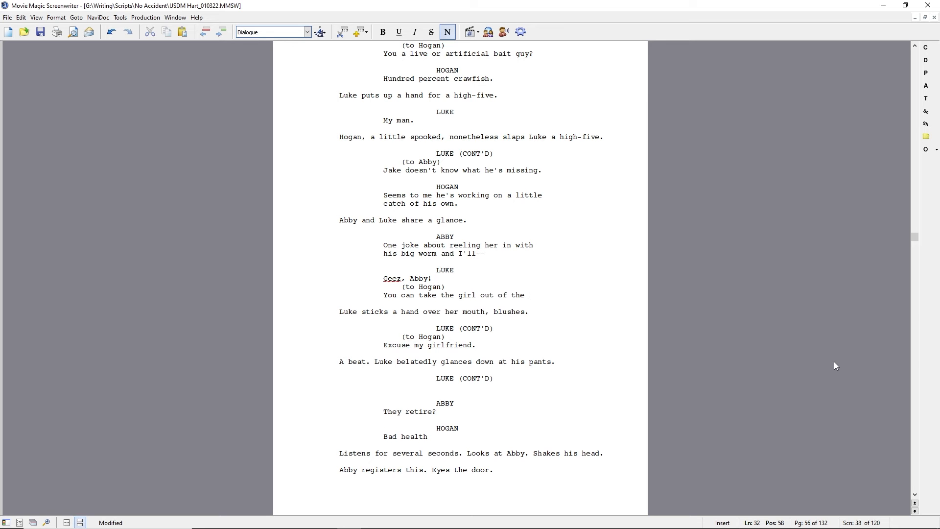
Add Luke's apology for his girlfriend, his silencing glance at her, then revise the girlfriend line.
text(I'm sorry you had to hear that.)
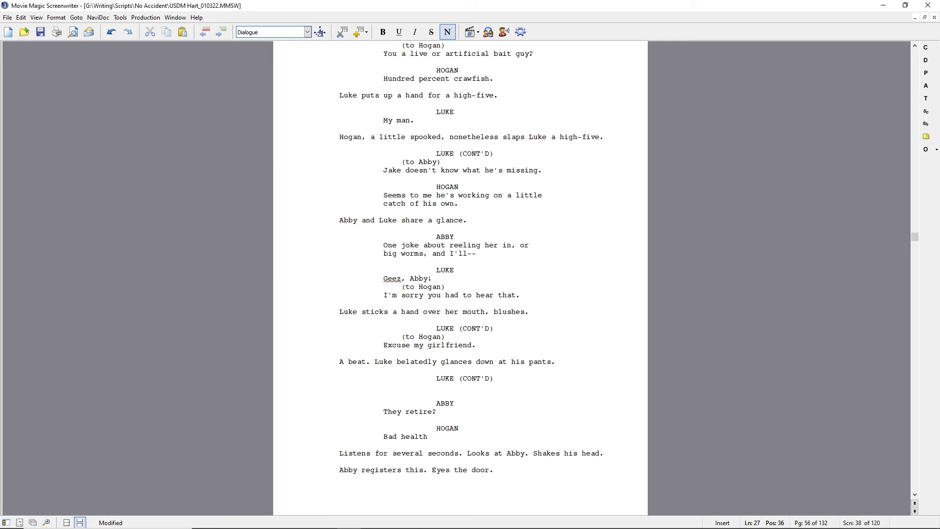
text(I apologize for my girlfrie)
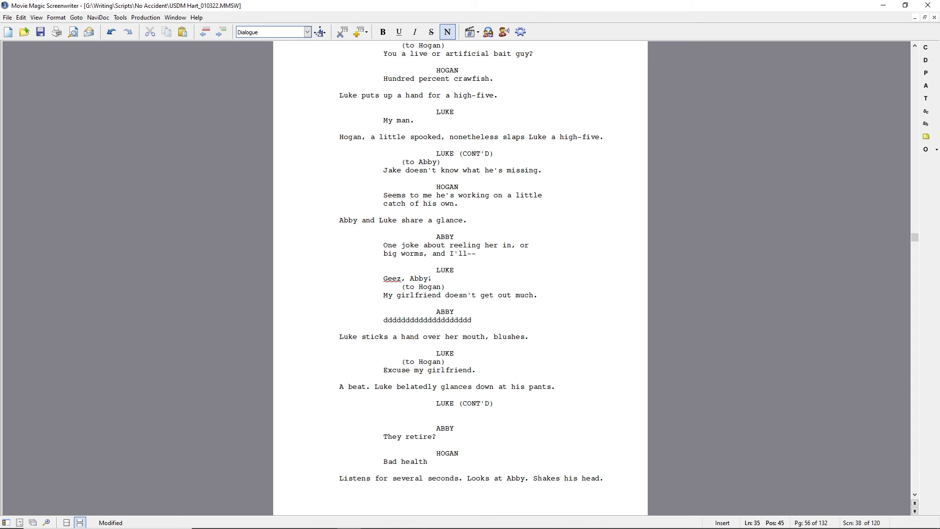
text(He shoots her)
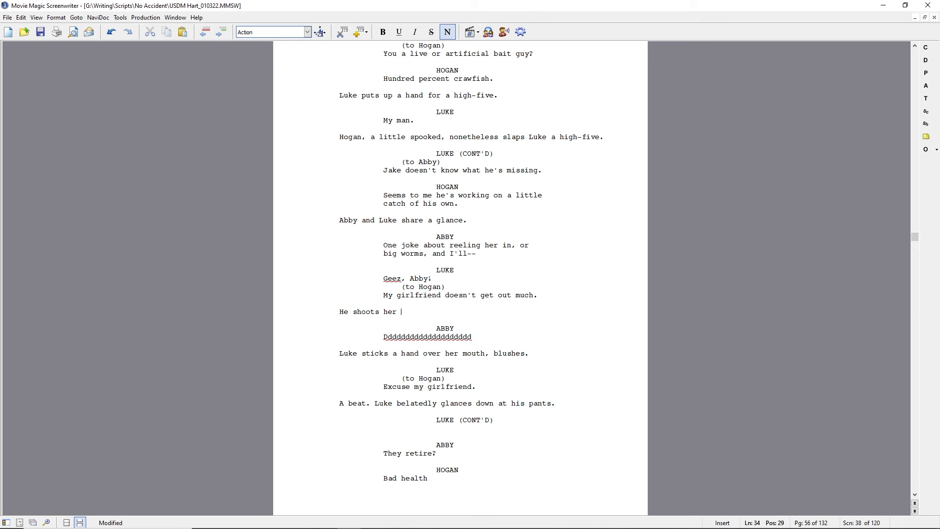
text(a silencing glance)
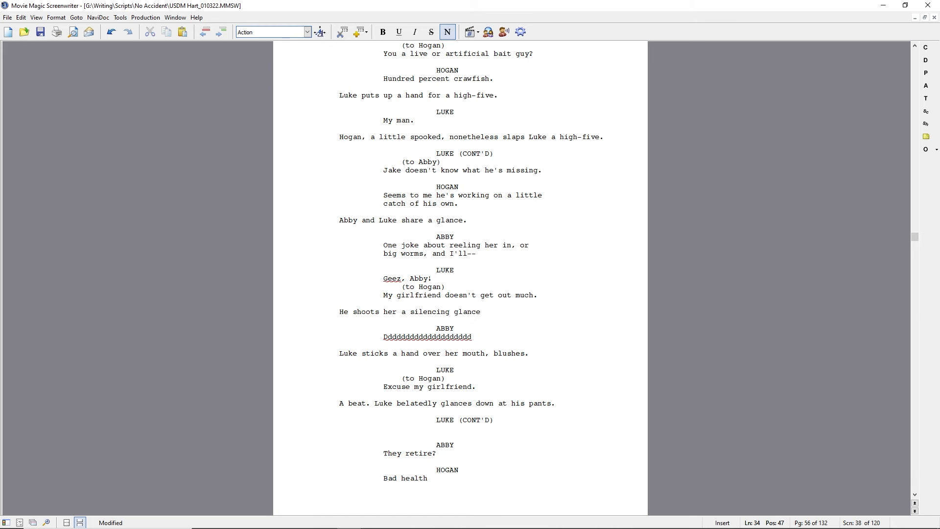
click(481, 312)
text(No worries. It's refresh)
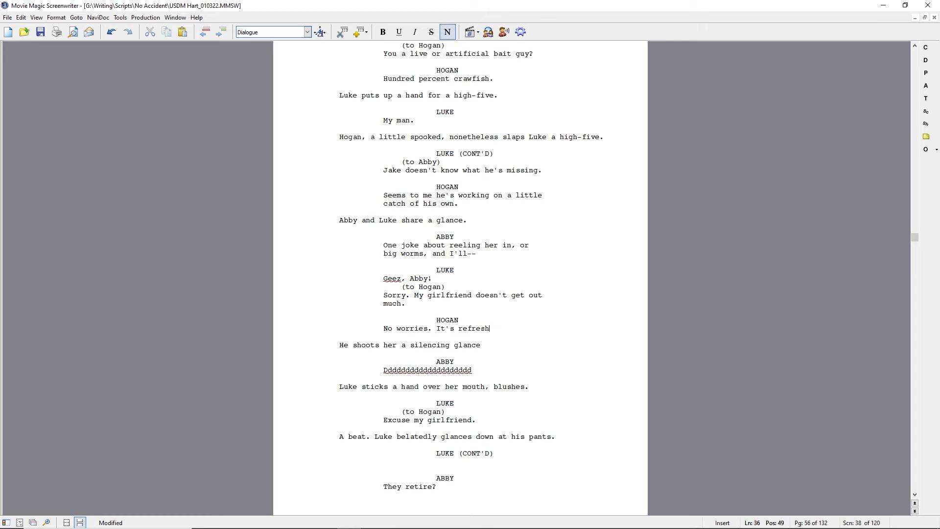
text(ing to get a fem)
click(411, 345)
text(Abby turns her attention to him.)
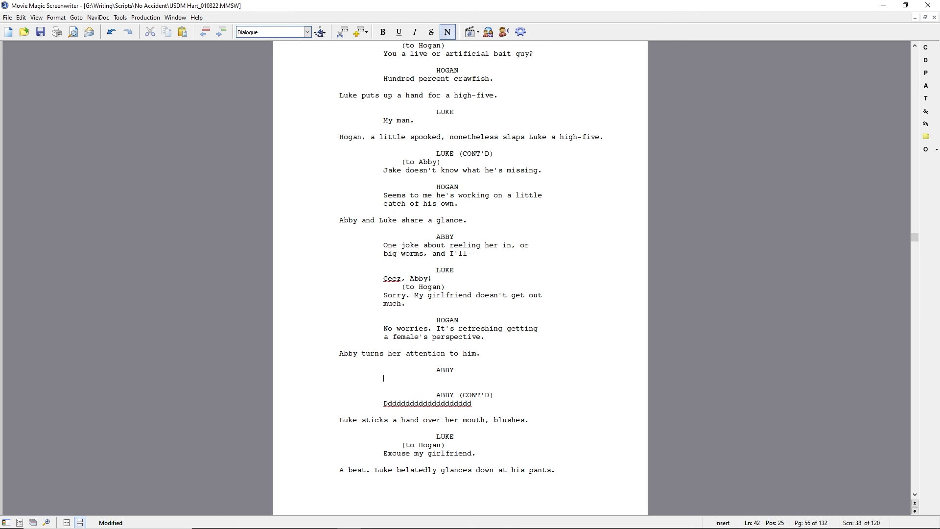
Write Abby's "No one special in your life" question, Hogan's "Not even close.", and her thoughts drifting to Treehouse Loft as Luke sees her grin.
text(No one special in your life right)
text(Hogan catches her checking out his ring finger. He goes ahead and holds it up.)
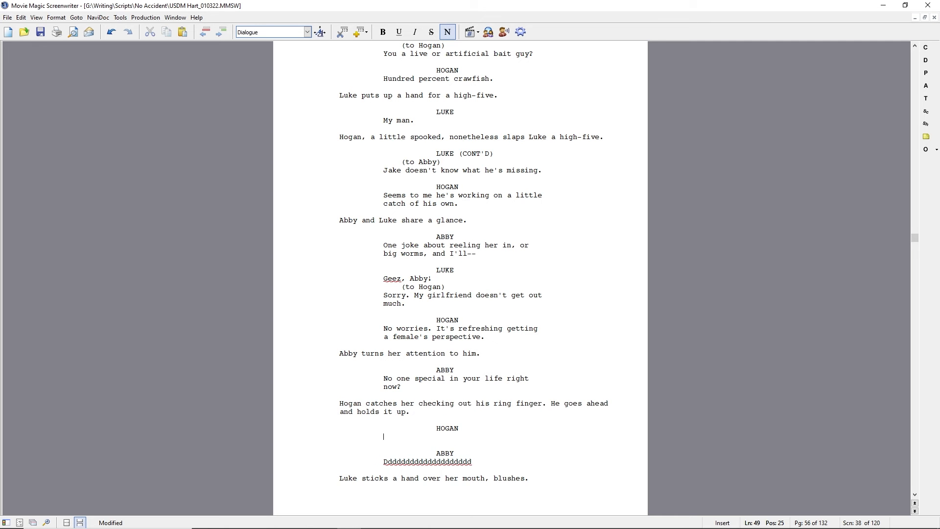
text(Not even close.)
click(427, 461)
text(Interesting.)
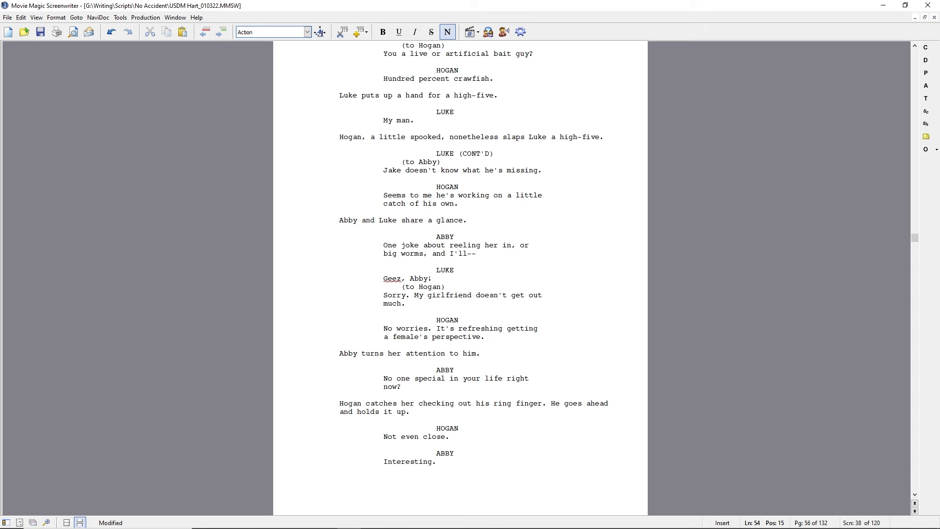
text(Her eyes and thoughts drift tot)
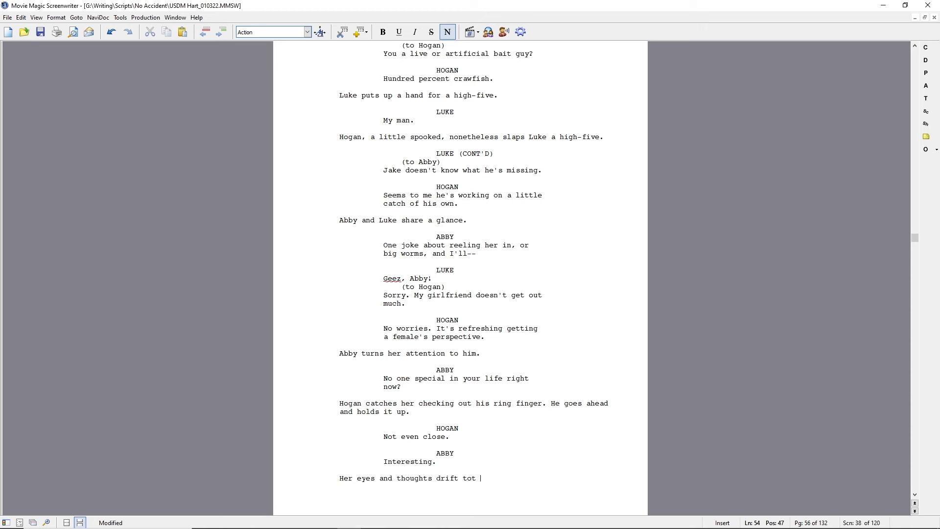
text(Treehouse Loft)
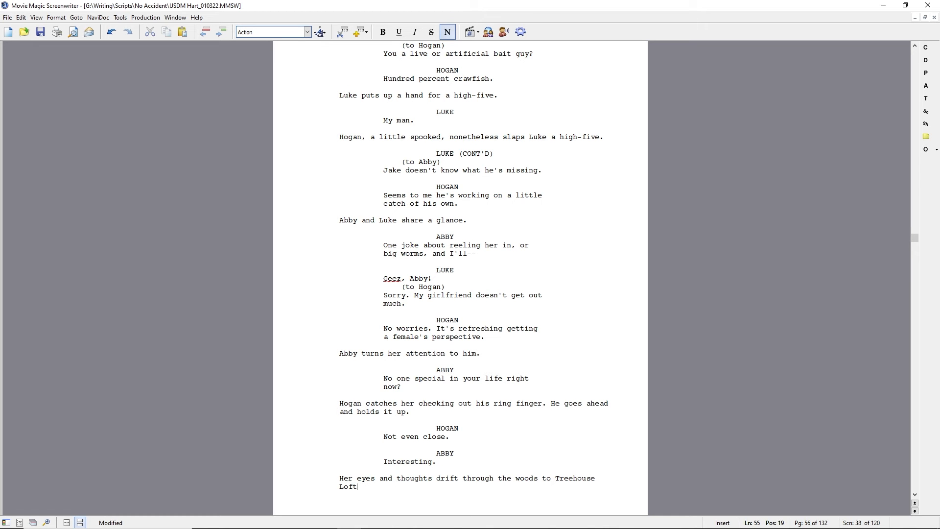
text(. Luke r)
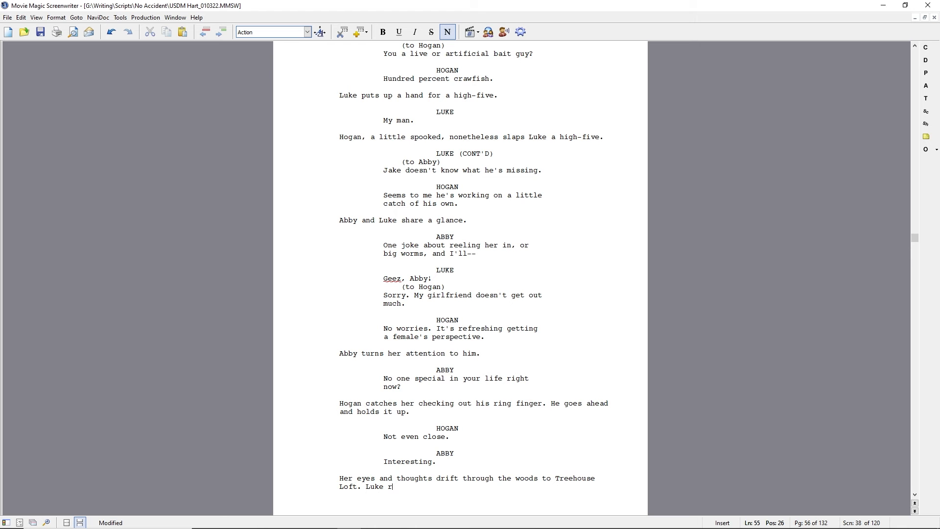
text(sees a mischievous grin)
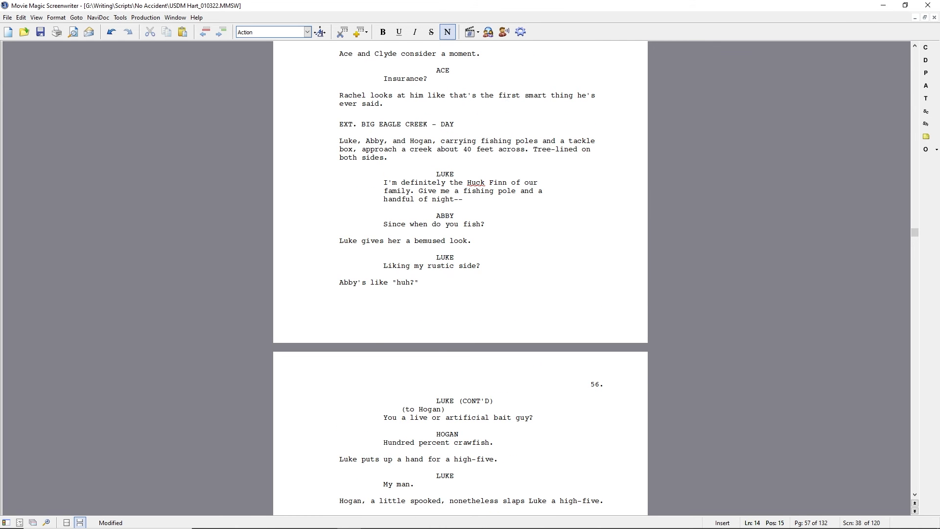
Add Hogan's head-shake action, his "do some casting?" invite, and Luke's "Holly's a professional angler, too?".
scroll(down, 3)
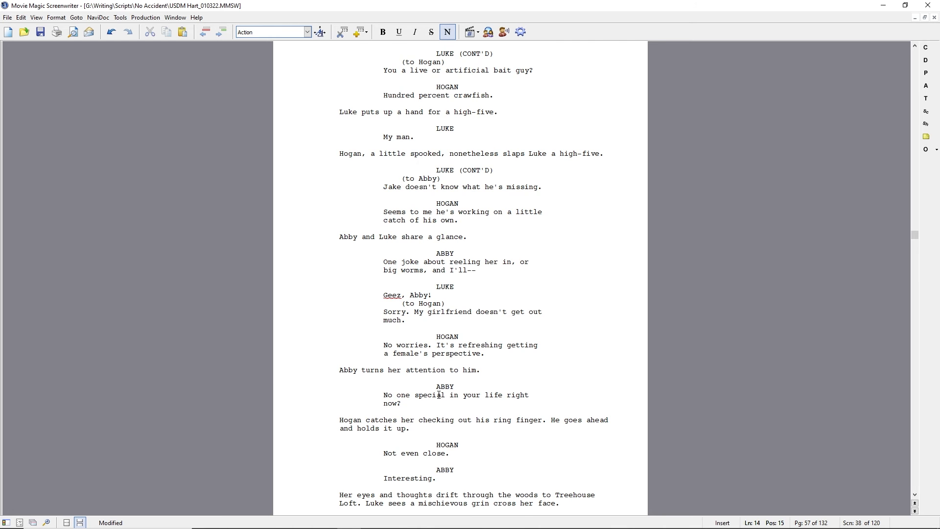
scroll(down, 3)
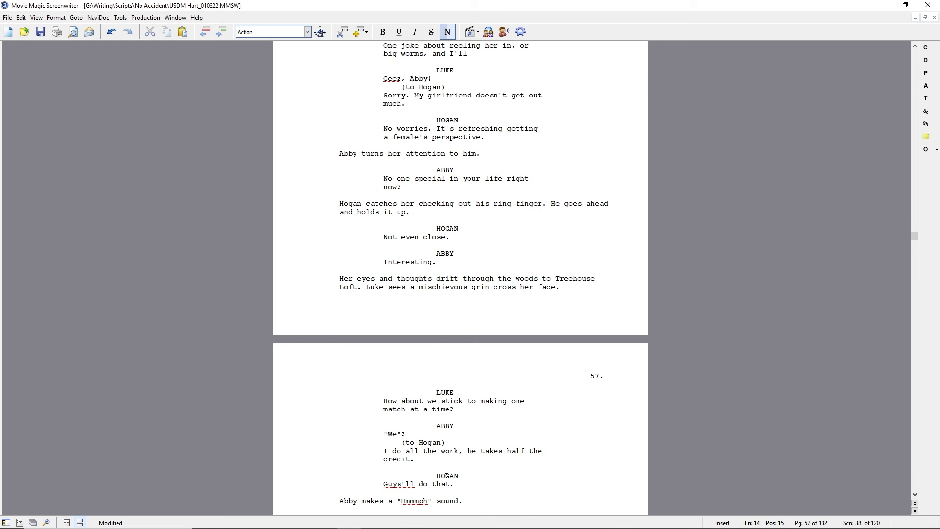
mouse_move(418, 485)
text(Men.)
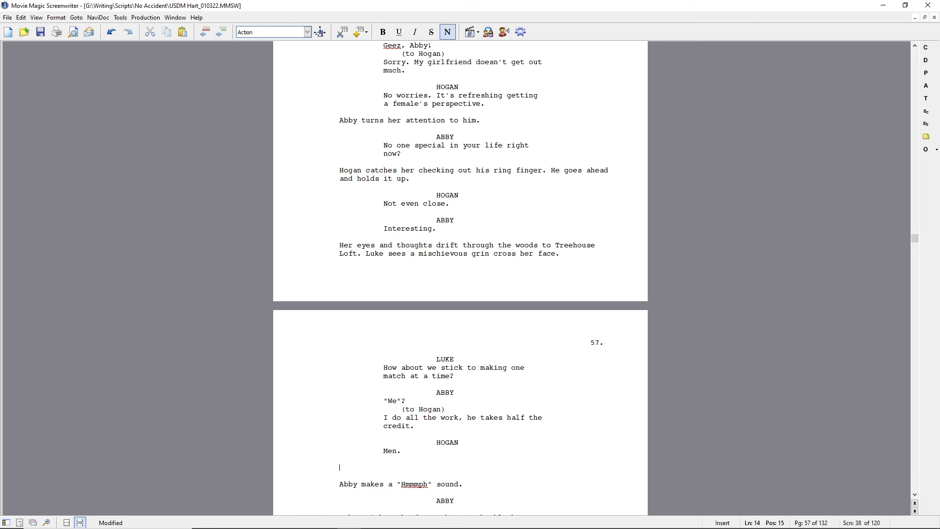
text(He shakes his head in a way that makes Luke a)
text(Who's ready to)
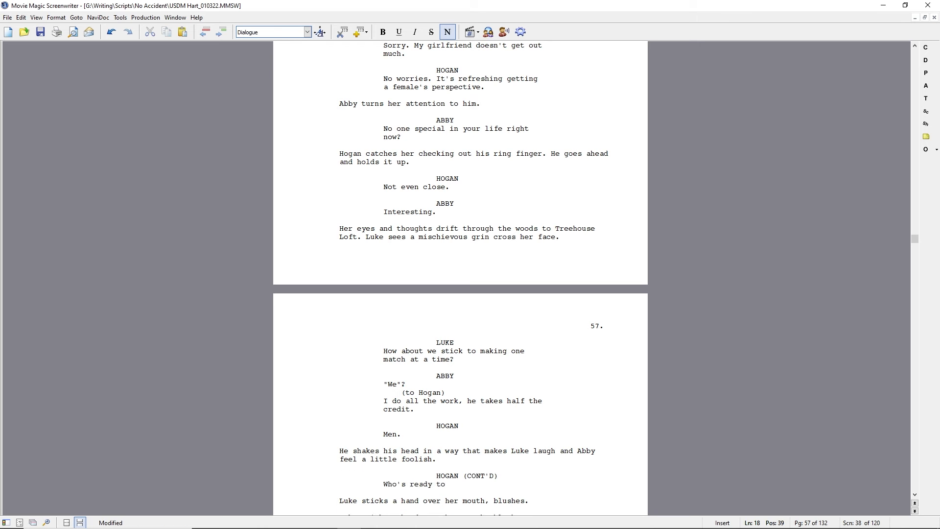
text(do some casting?)
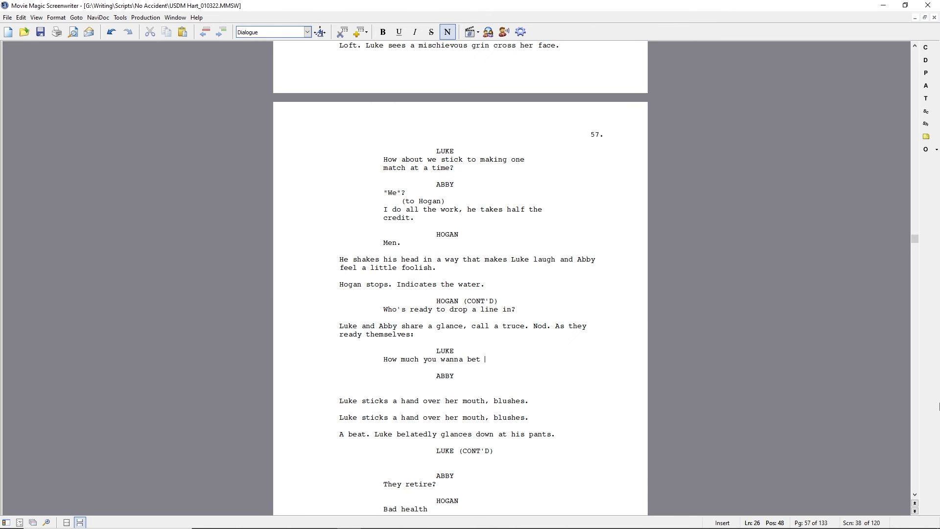
text(Holly's a professional angler, too?)
text(All quiet for a long moment. Then SCRATCHING, CLAWING,)
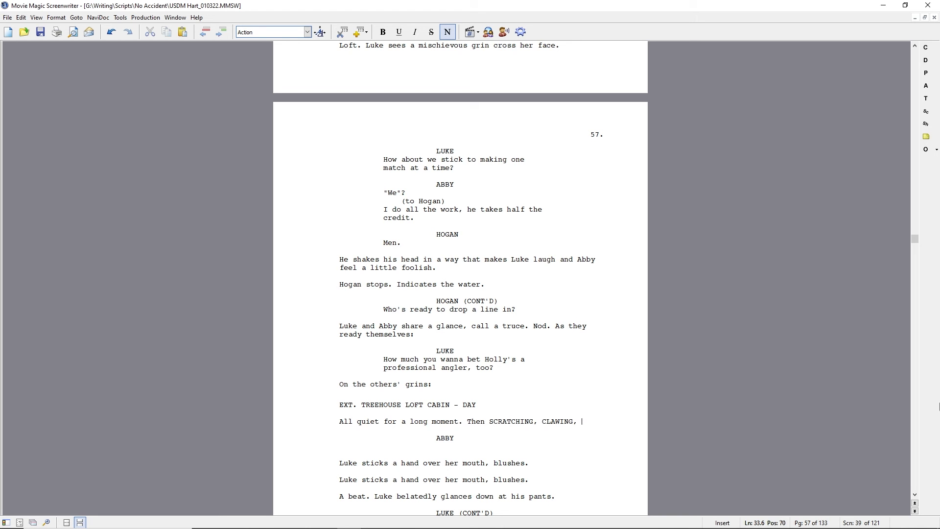
Write the faint BUMPING sounds outside the cabin and the living room that looks like nobody's been there.
text(BUMPING)
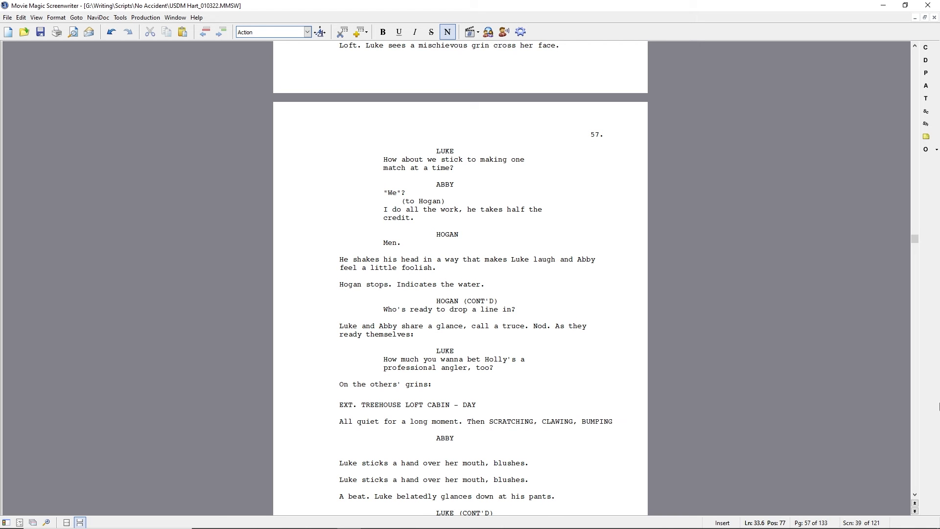
text(sounds from inside.)
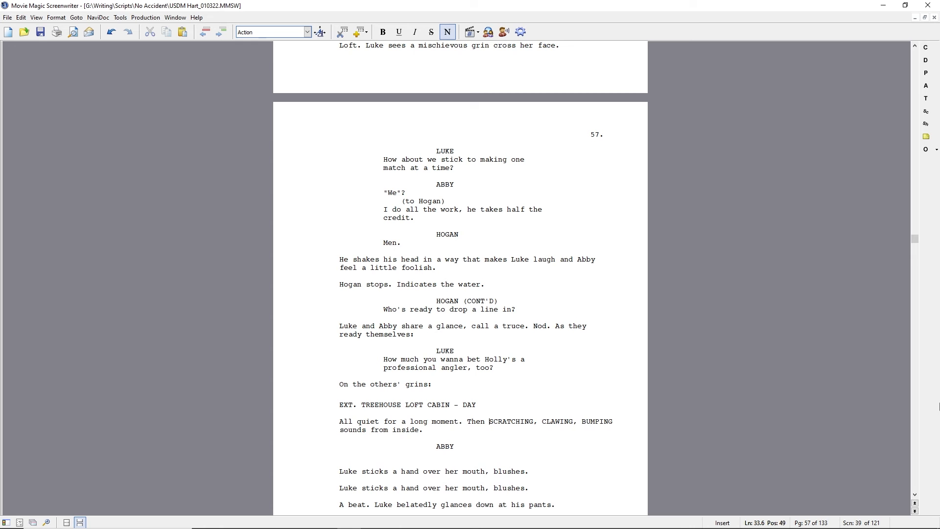
text(faint)
text(The living room is un)
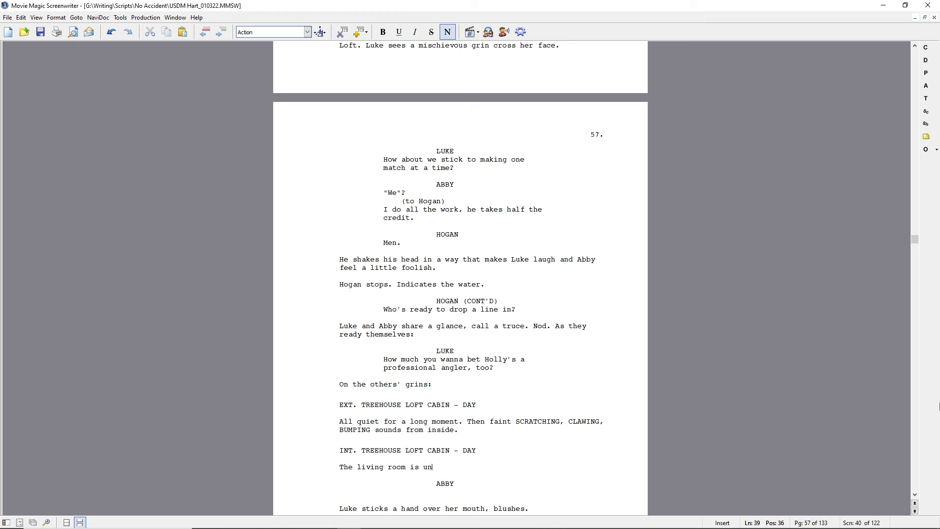
text(looks like nobody's been there.)
text(INT. TR)
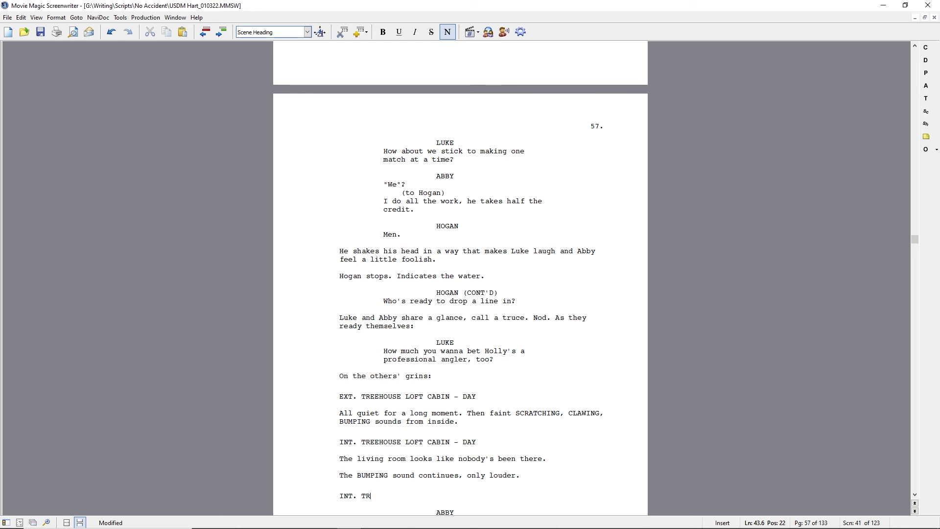
Add the INT. SECOND FLOOR BEDROOM - DAY heading with Holly sitting lashed, unconscious, mouth covered.
text(EECOND FLOOR BEDROOM - DAY)
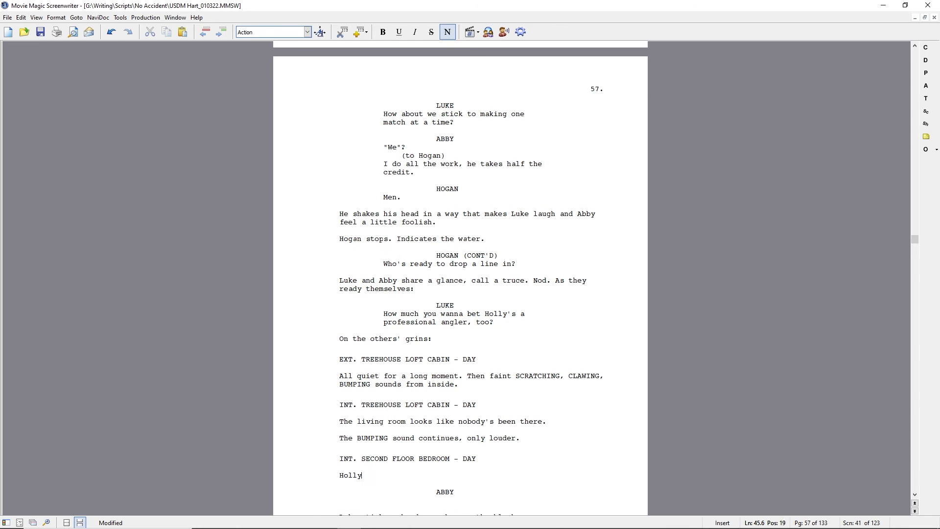
text(, lashed)
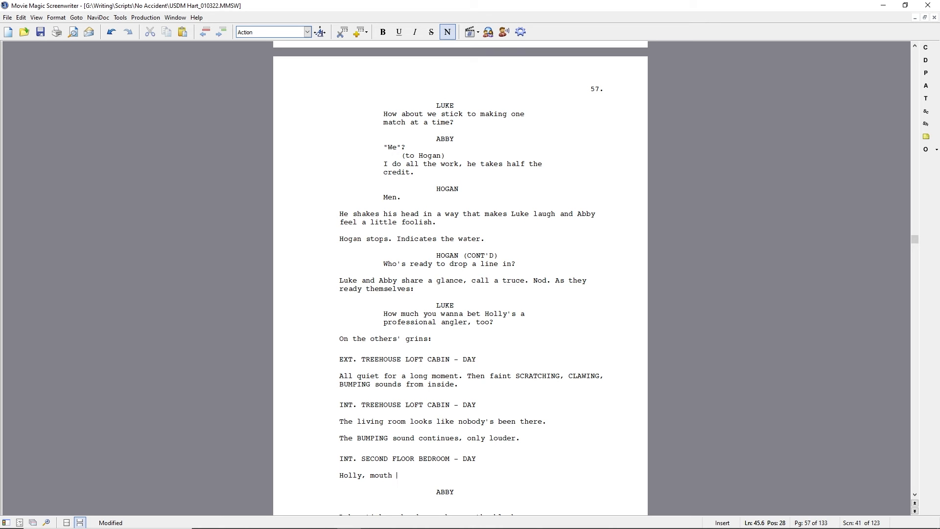
key(BackSpace)
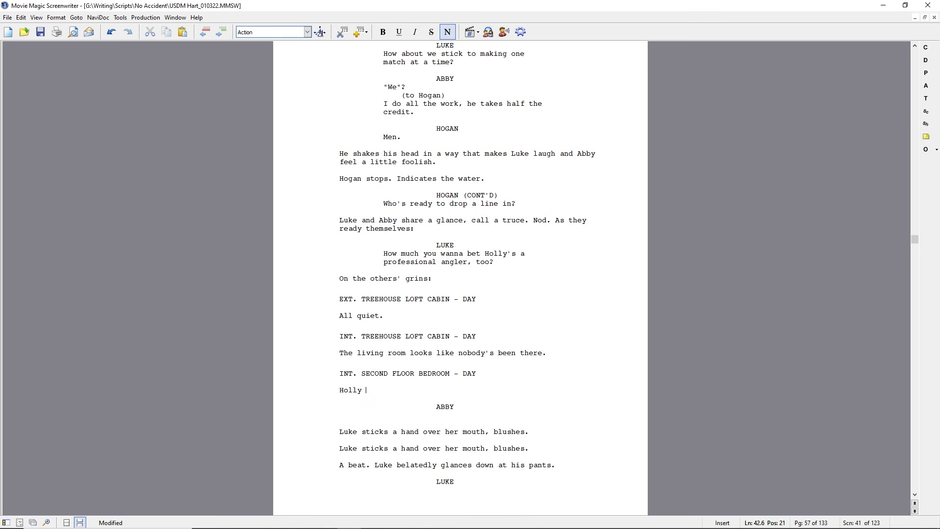
text(sits lahse)
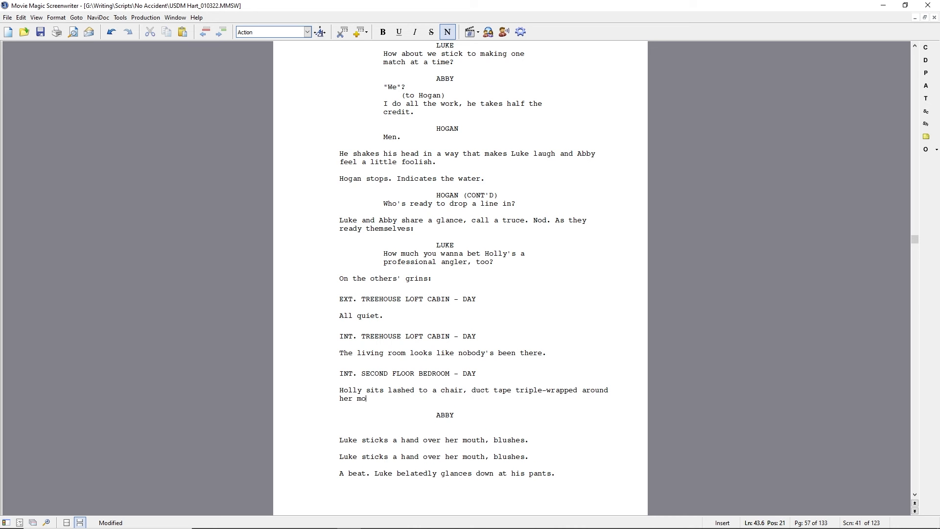
text(uth.)
text(Just as Luke)
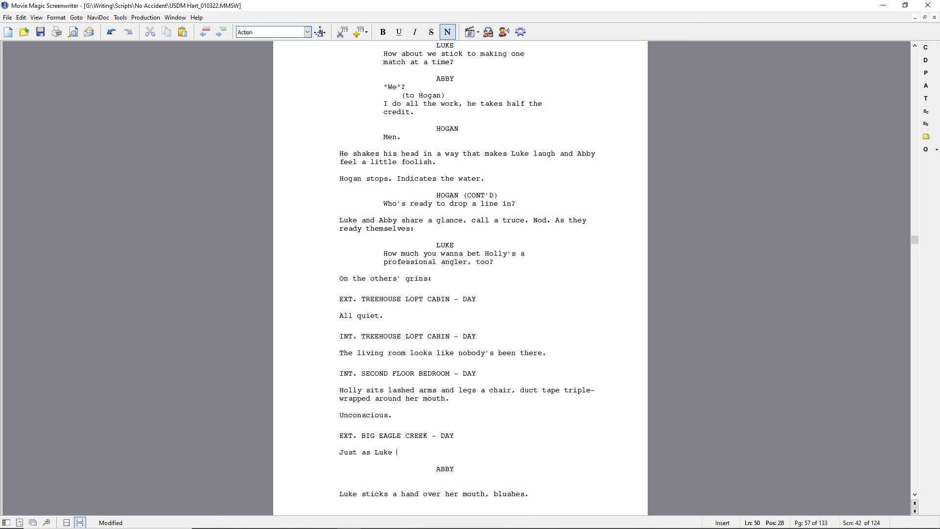
Write Luke rearing back for his cast as helicopter blades invade nature's sounds and he tangles the line.
text(rears back)
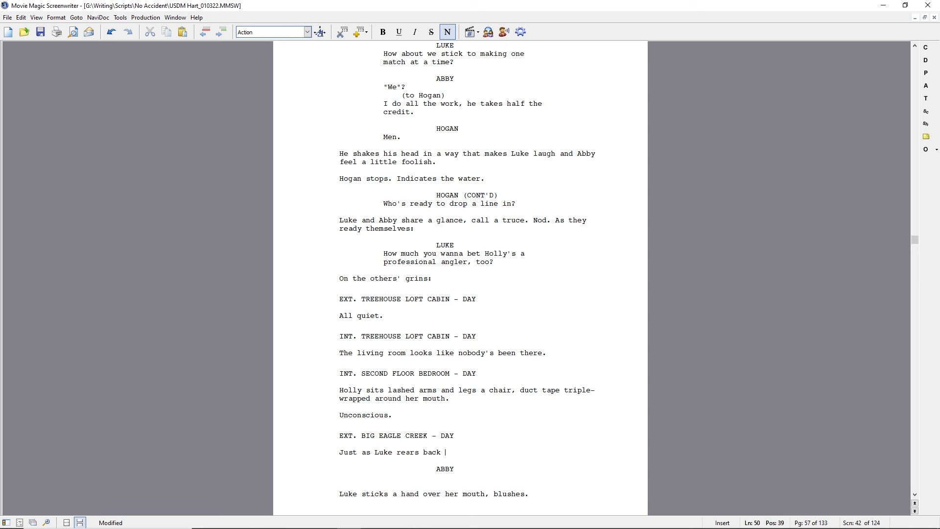
text(for his first cast, the CHUM)
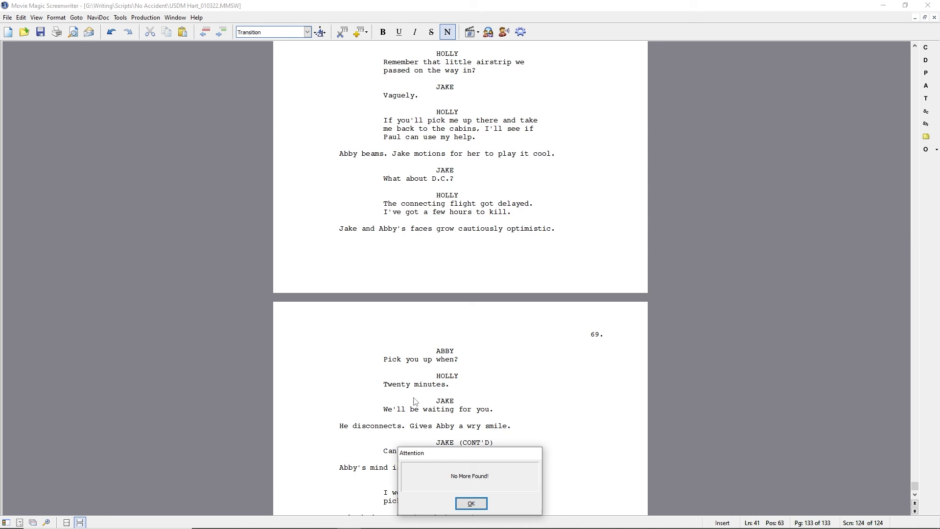
click(472, 503)
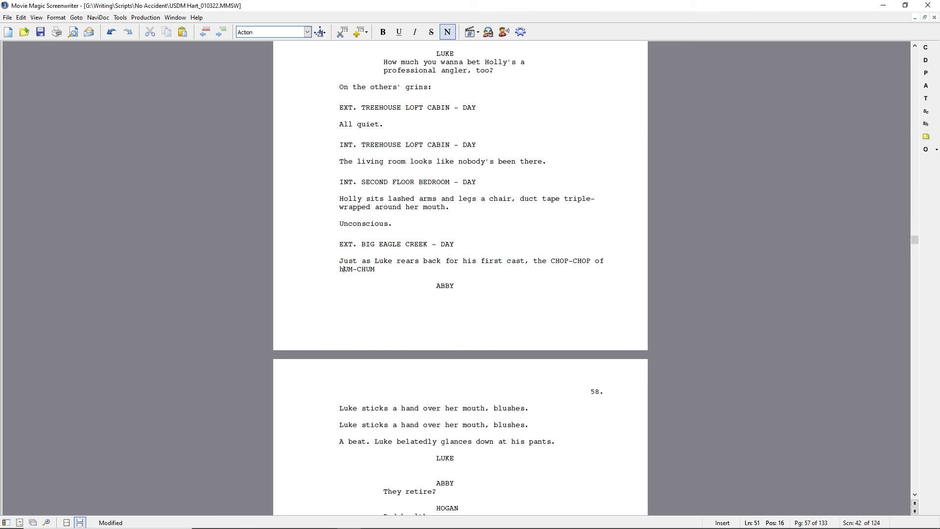
text(helicopter blades invades)
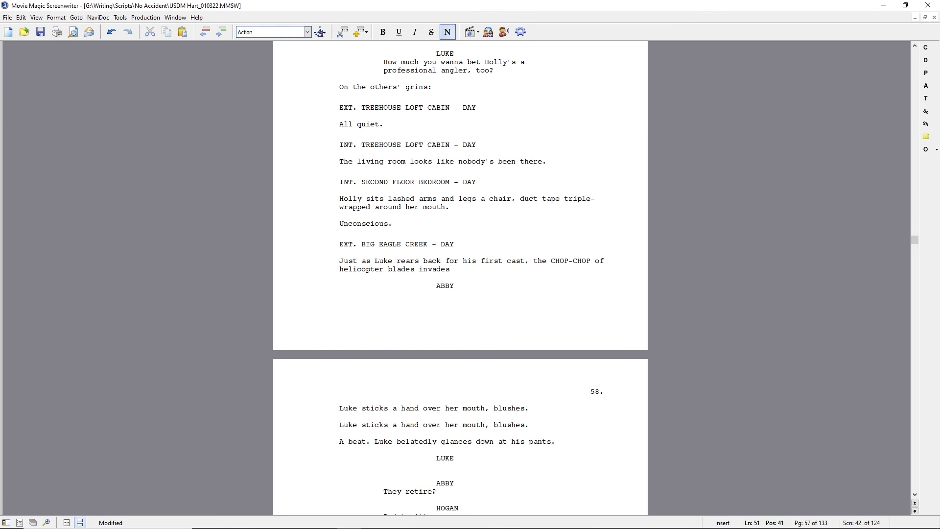
text(the sounds ot)
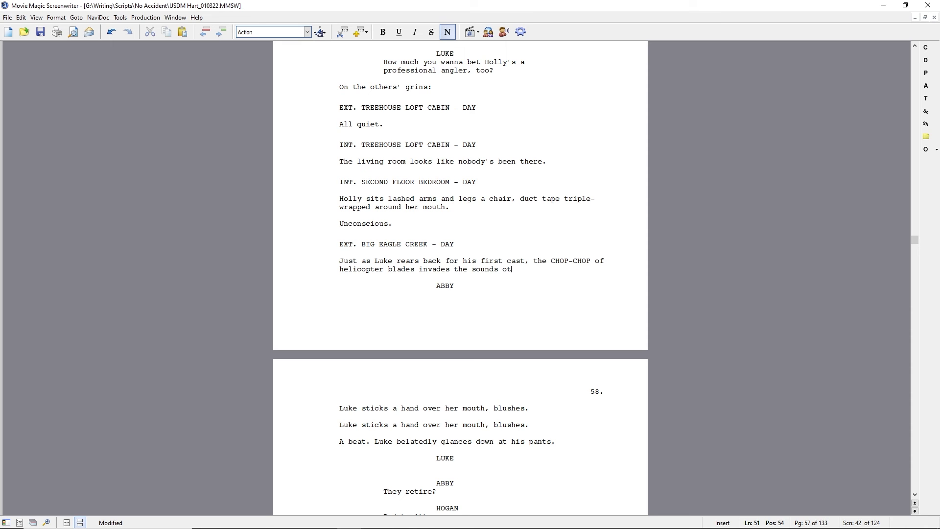
text(f nature.)
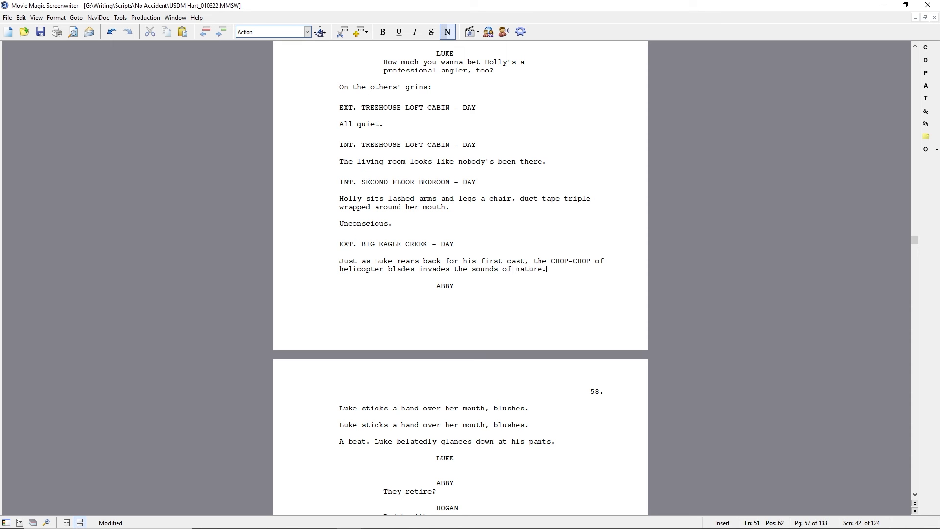
text(He cuts himself off, tangling the line in the process.)
text(He scsns the skies for the culprit.)
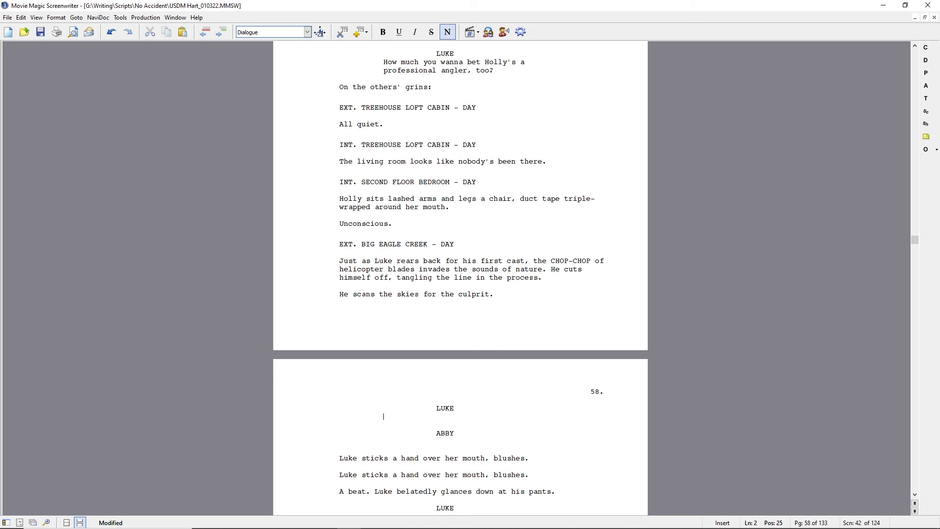
mouse_move(653, 274)
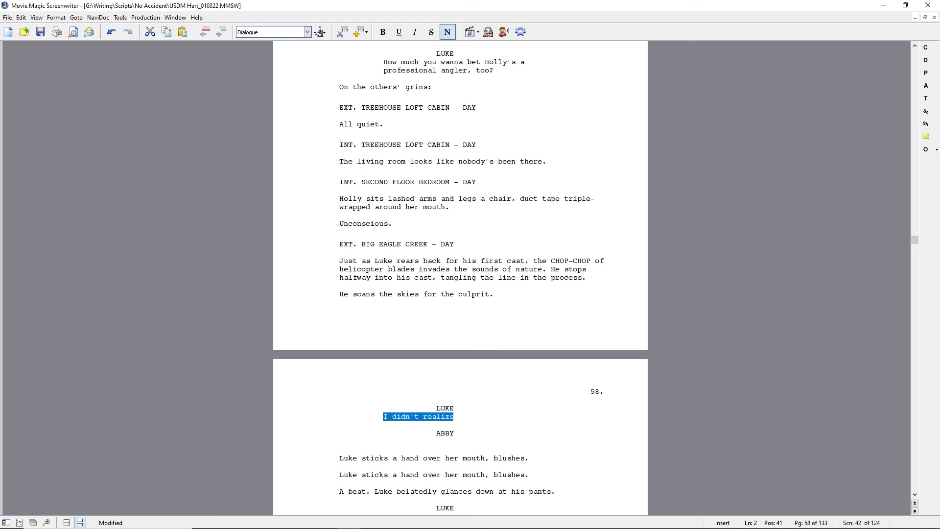
Add Luke's helipad quip, Hogan's "We don't" and twenty-minutes remark, and "Second one I've heard in the past hour.".
text(If I'd have kncwn you guys had a heli)
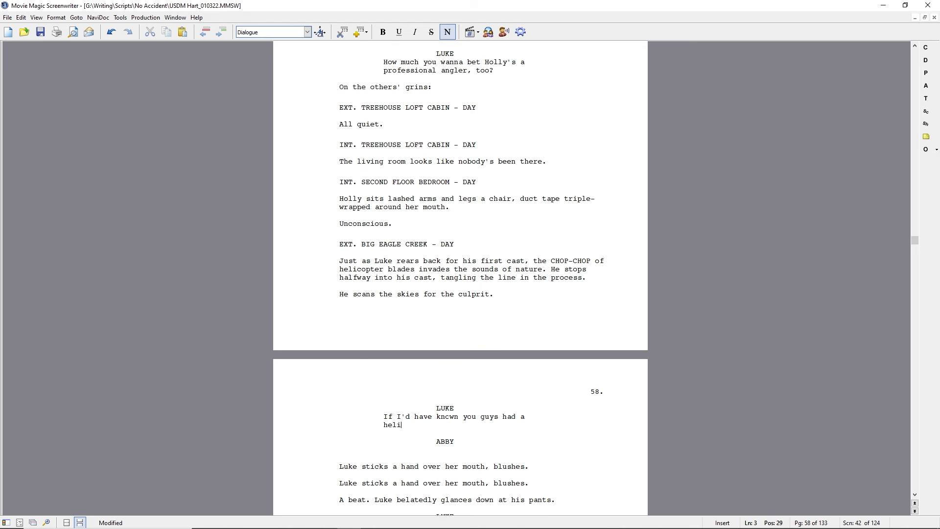
text(pad, I would have asked my dad)
click(417, 294)
text(Luke and Hogan)
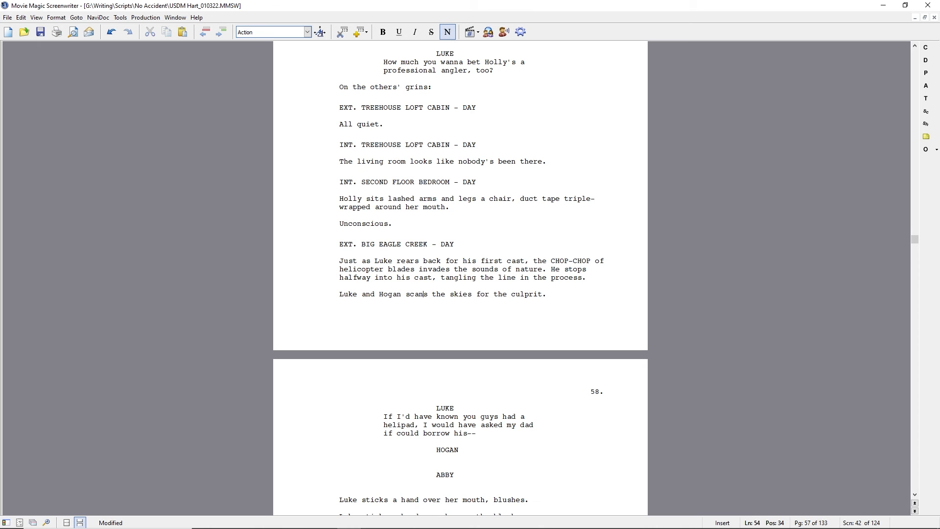
text(We don't.)
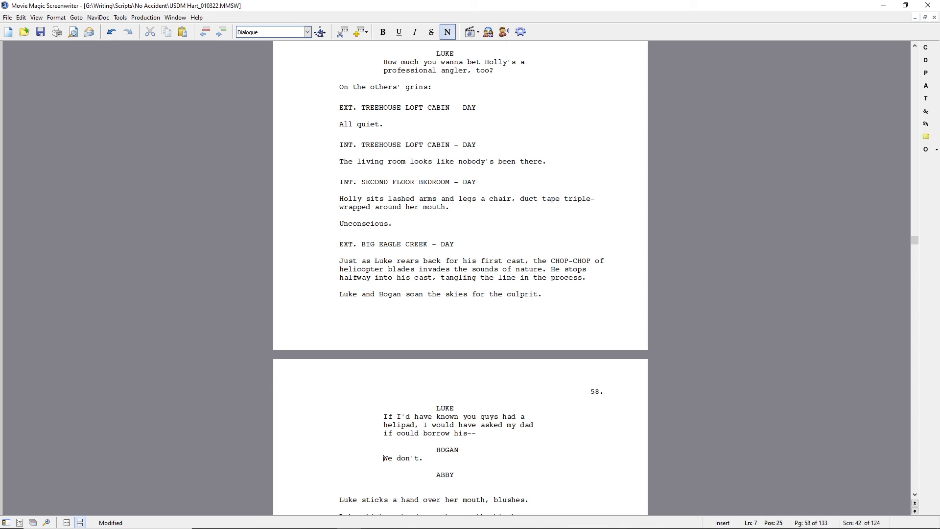
text(I heard)
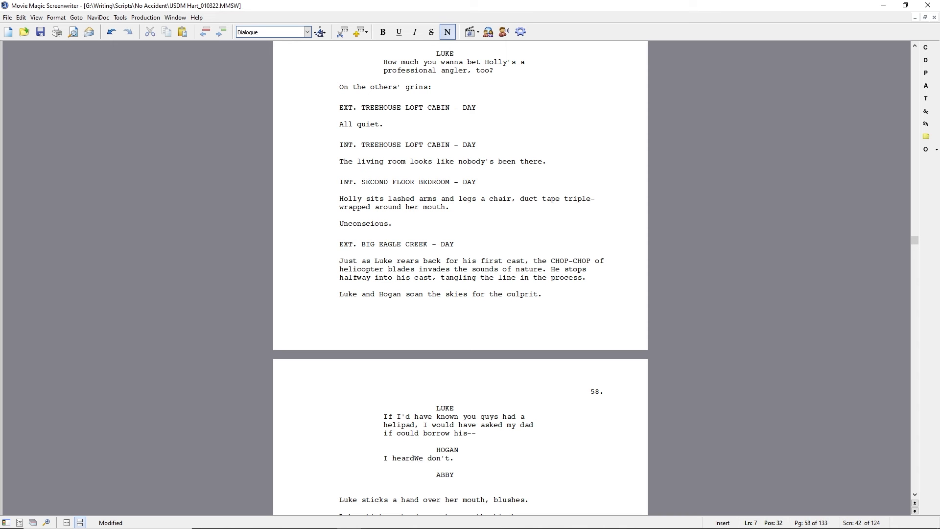
text(it about twenty minutes)
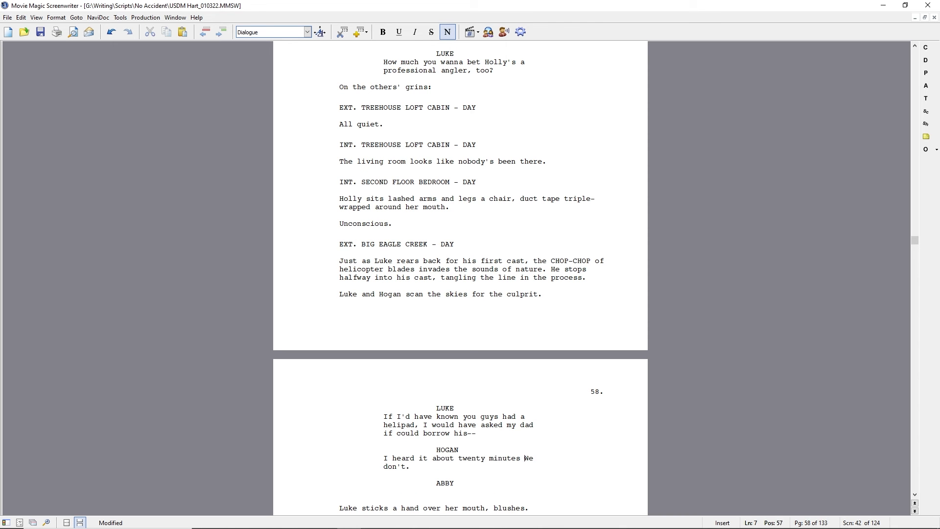
text(before you folks arrived.)
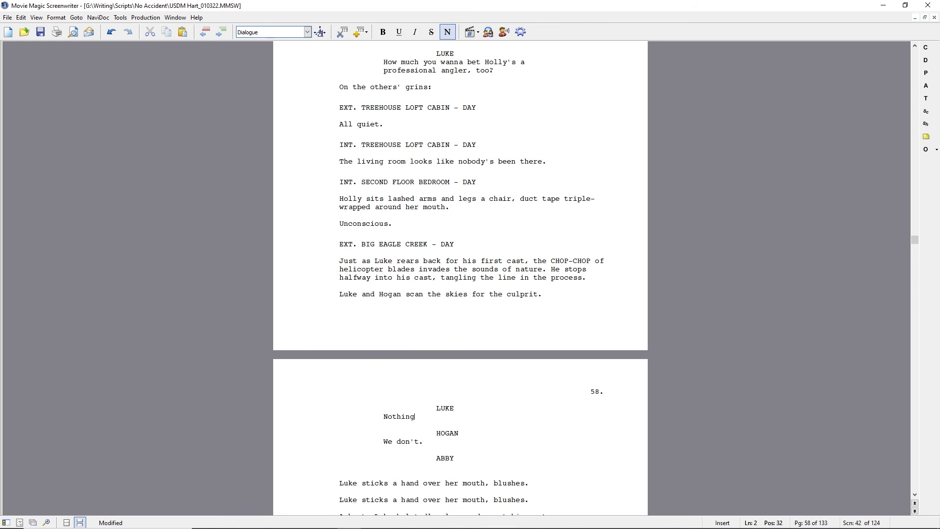
text(like a dang helicopter to run)
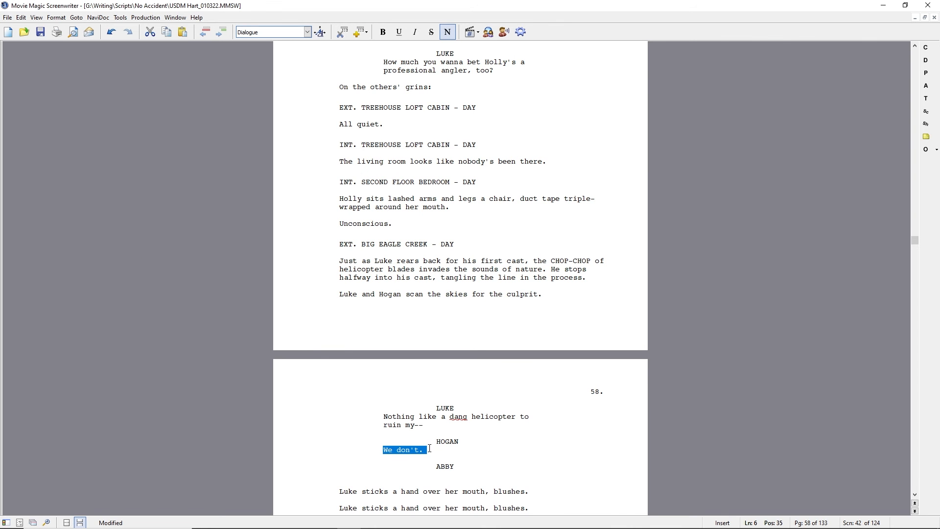
text(Second one I've heard in the past hour.)
click(459, 475)
text(Where do they even land?)
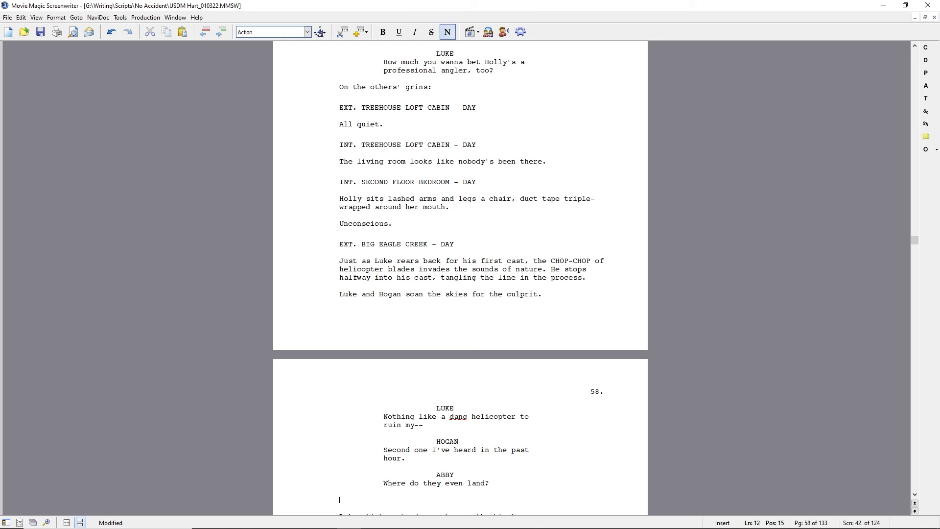
Add Hogan considering Abby's question, taking the place over for his parents, and Luke's nice-place-to-bring line.
text(Hogan gives up looking. Considers A)
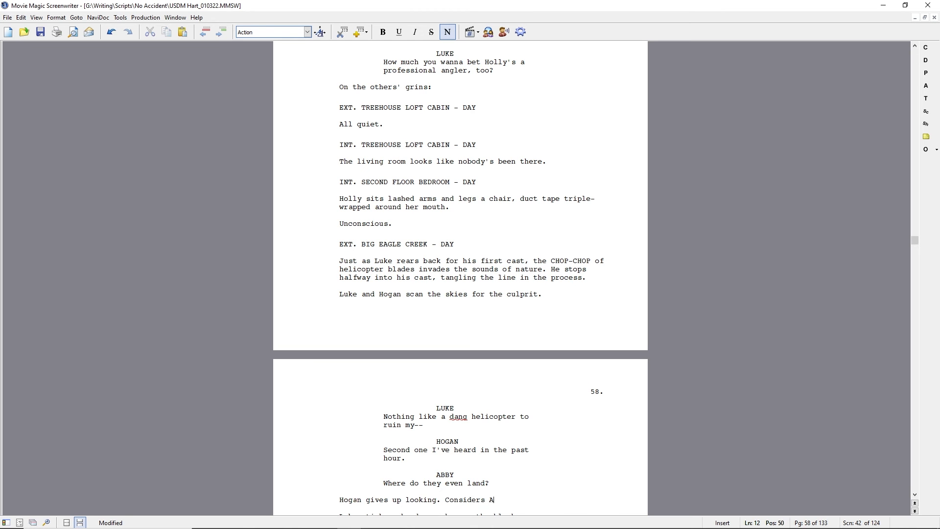
text(bby's question.)
click(454, 482)
text(It that)
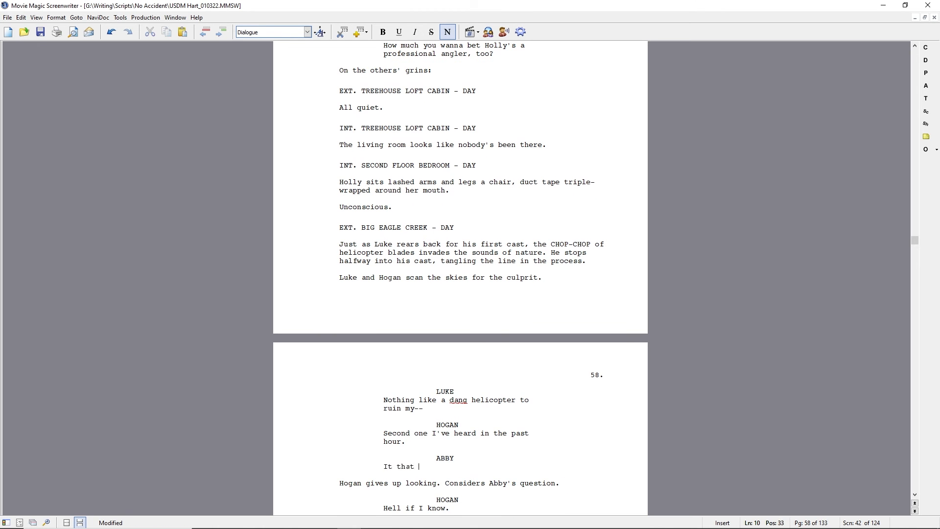
text(normal?)
text(Which is how long?)
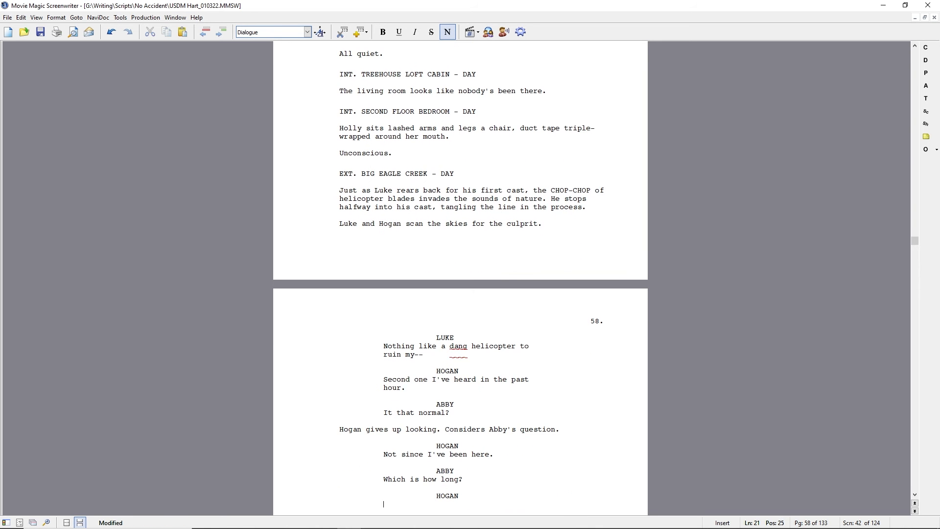
text(Took the place over for my parents)
text(Still)
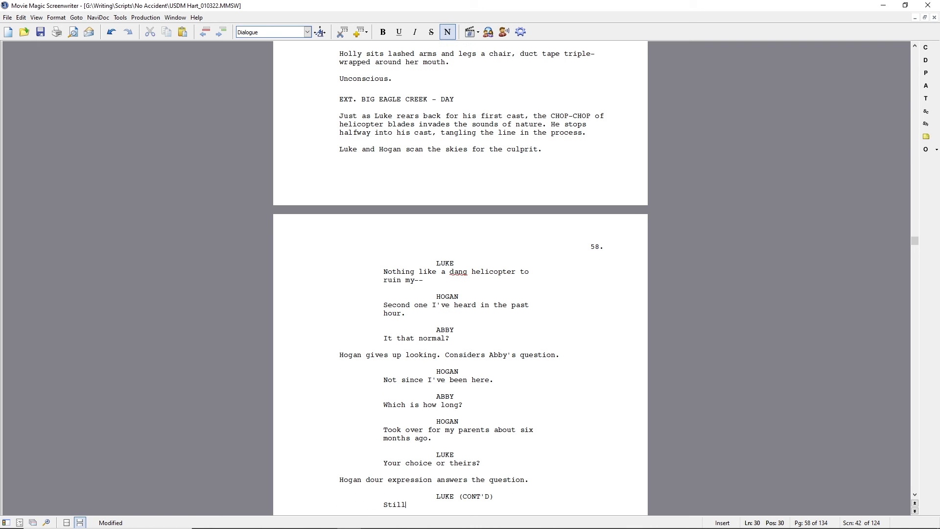
text(, nice place to bring a date.)
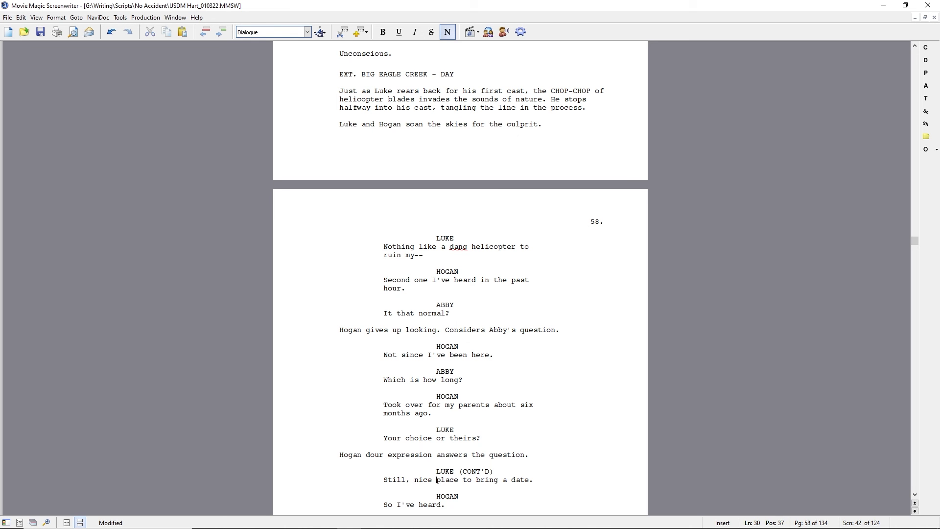
Write Hogan assessing Abby and Luke, his "I was thinking more like 10% off.", and his downbeat moment before recovering.
text(Hogan assesses Abby and LUke.)
text(You'd comp us a cabin?)
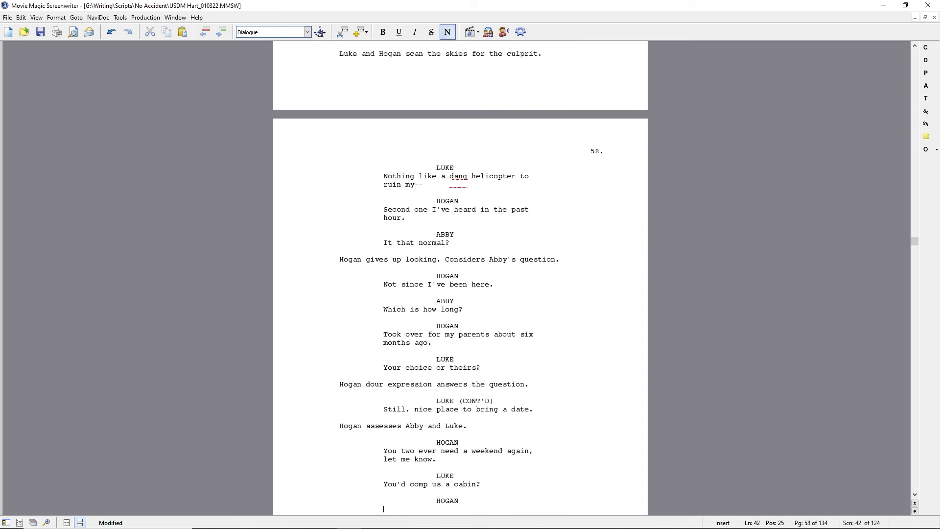
text(I was thinking more like 10% off.)
text(Oh.)
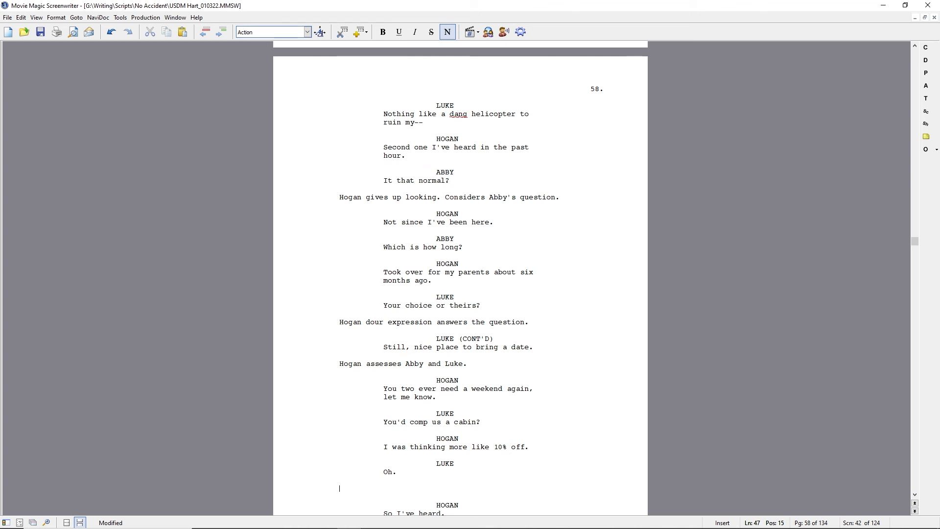
text(He remains downbeat for a moment, then remembers his pole.)
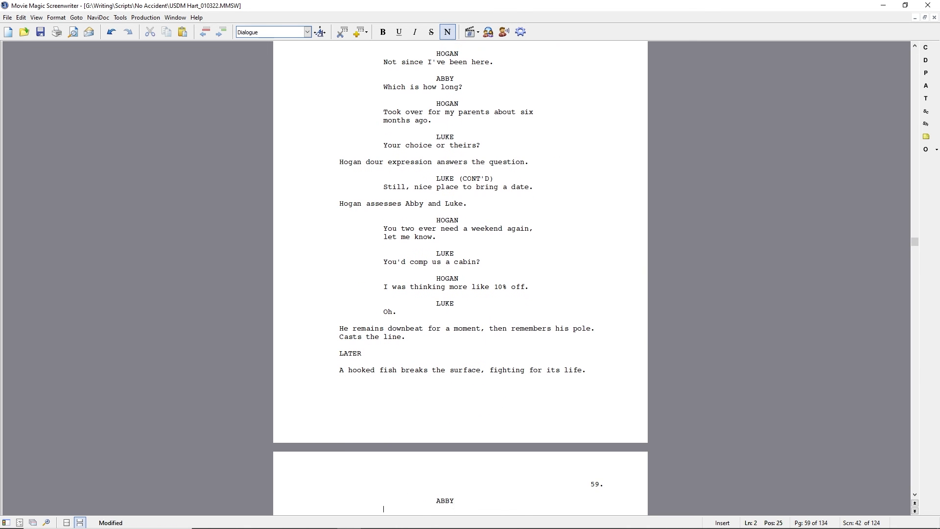
Write Abby's "That's seven!" catch beat, Luke's "Very funny." and Hogan's twenty-minutes reply.
text(That's seven!)
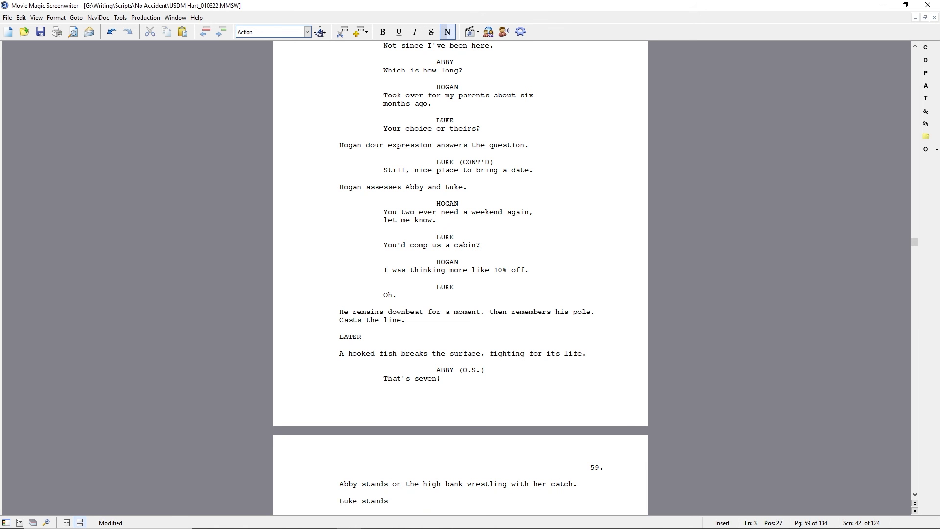
text(some distance away. Pole in the water. No action.)
text(How many for you so far?)
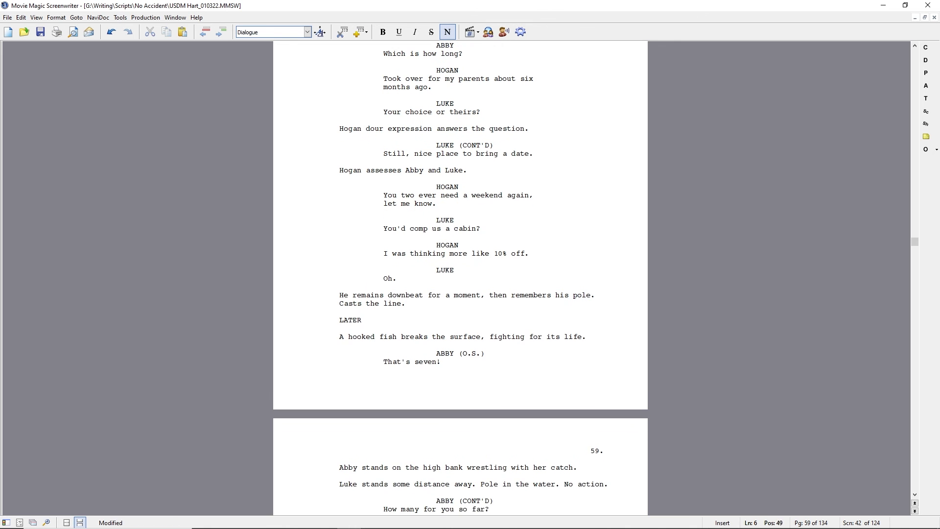
text(Very funny.)
text(HO)
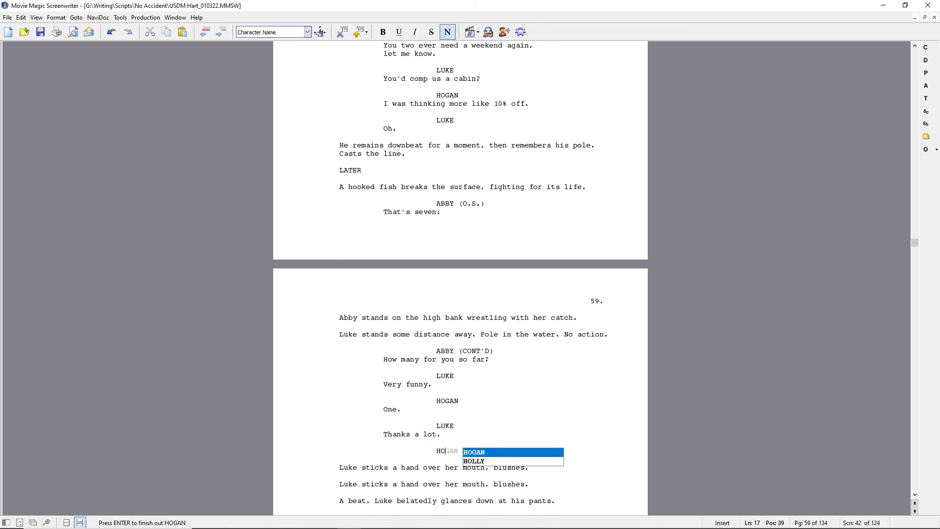
text(I'm sure they'll start biting ya ti)
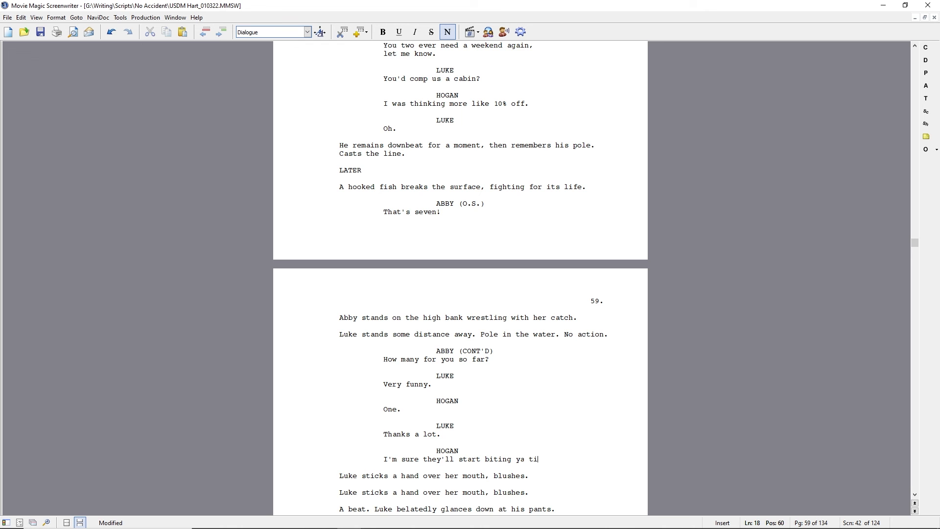
key(BackSpace)
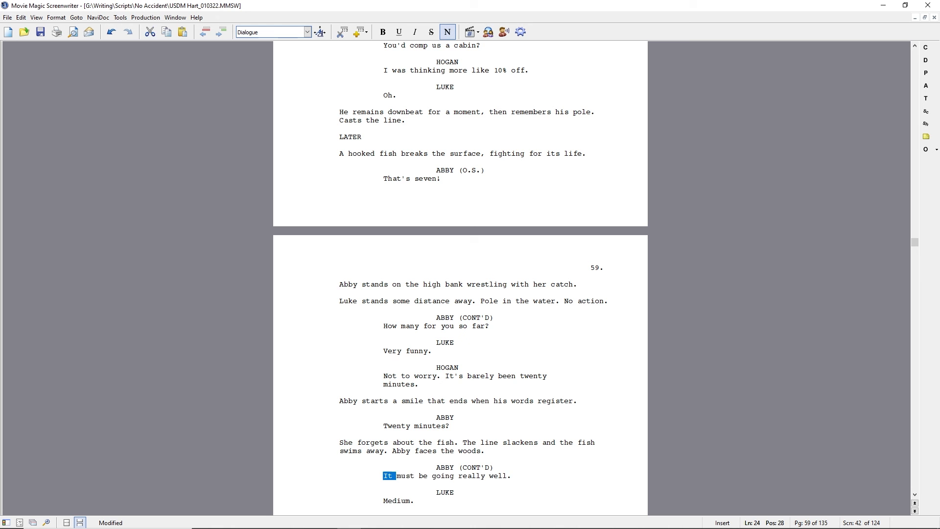
Add Abby's reunion musing and Luke's joke about Jake's term papers.
text(The reunion)
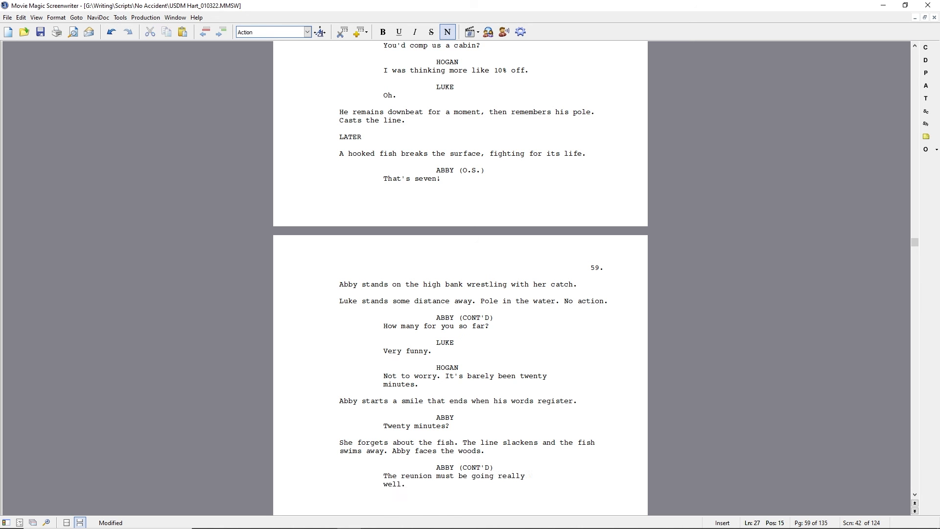
text(I'm sure Jake's been)
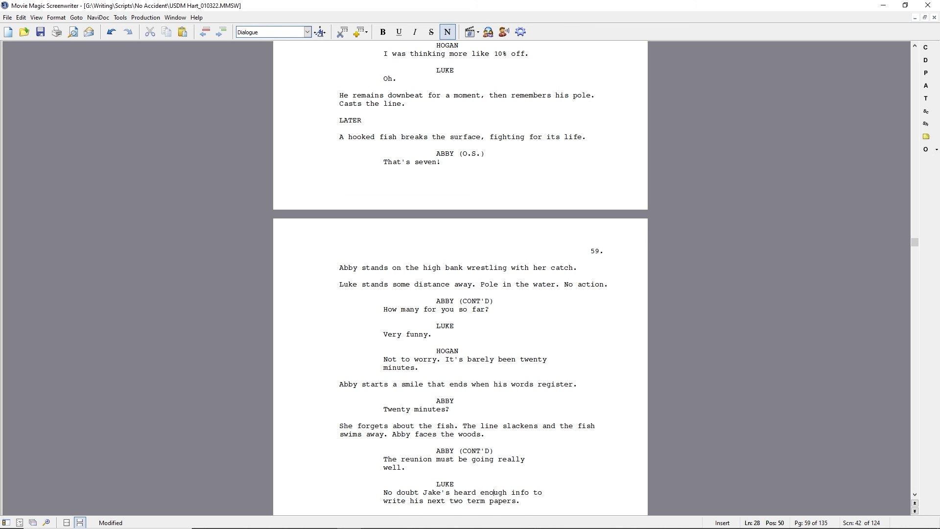
text(taken)
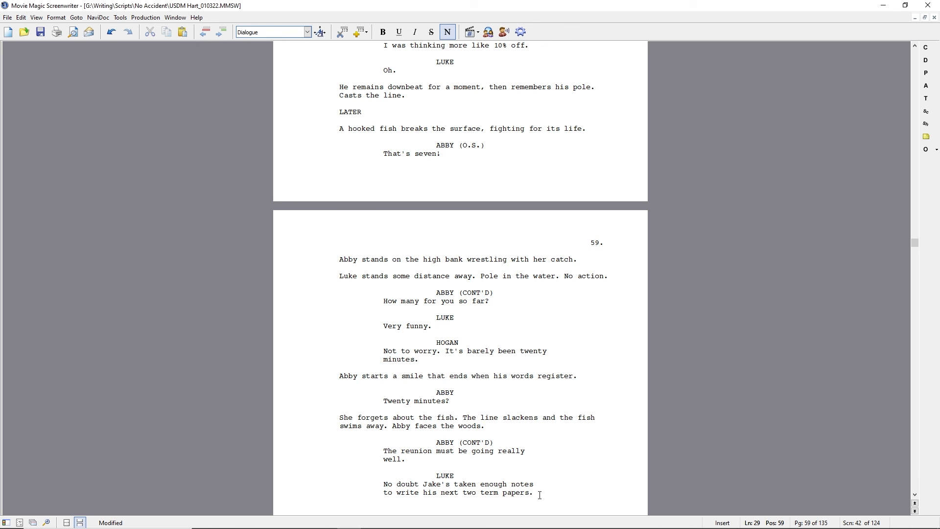
Start Abby's fading-smile Holly line, then move the cursor back to the page 50 scene.
text(Abby's smil)
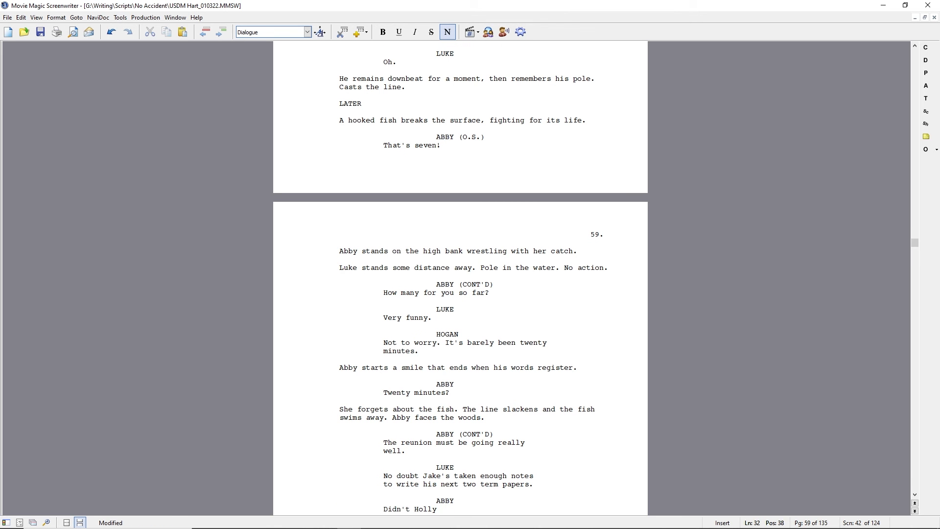
text(say she just wanted to make sure)
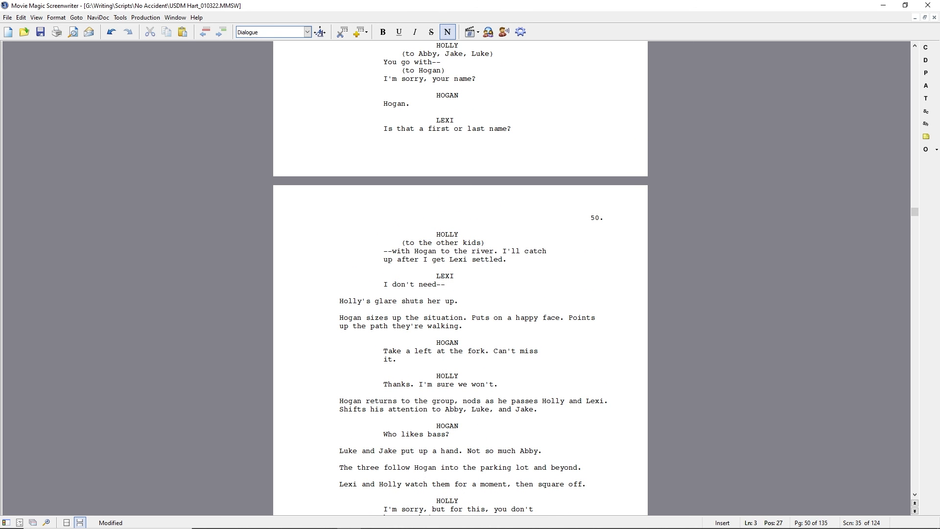
click(392, 359)
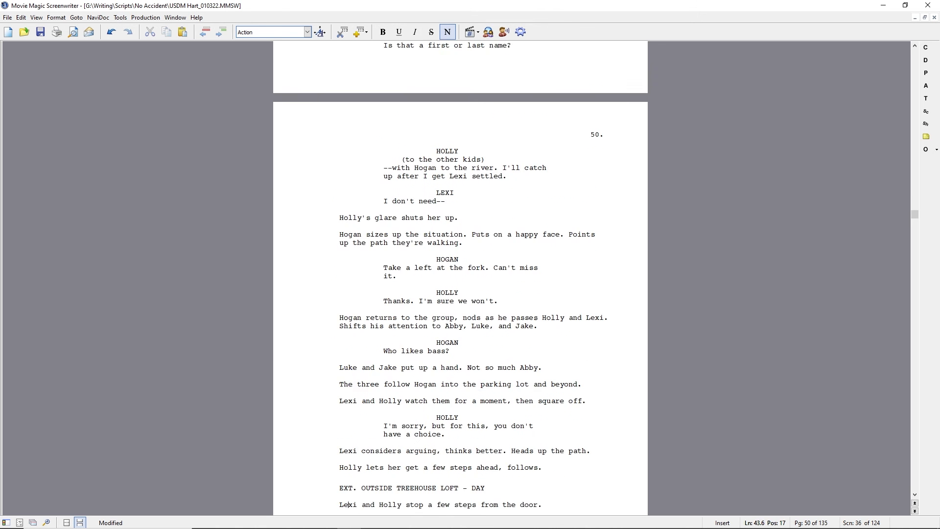
Append "Eyes Jake." to Holly's huffs-and-puffs action on page 51, then move down to page 56.
scroll(down, 3)
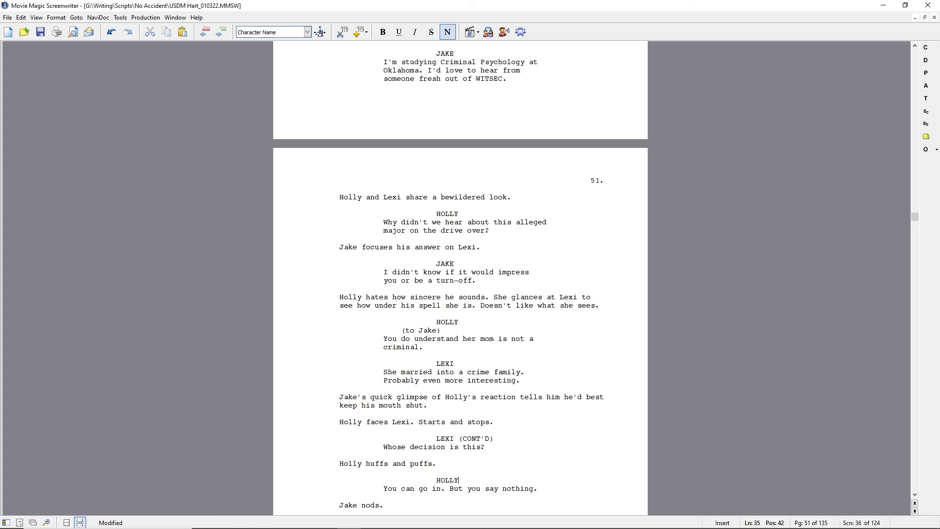
text(Eyes Jake.)
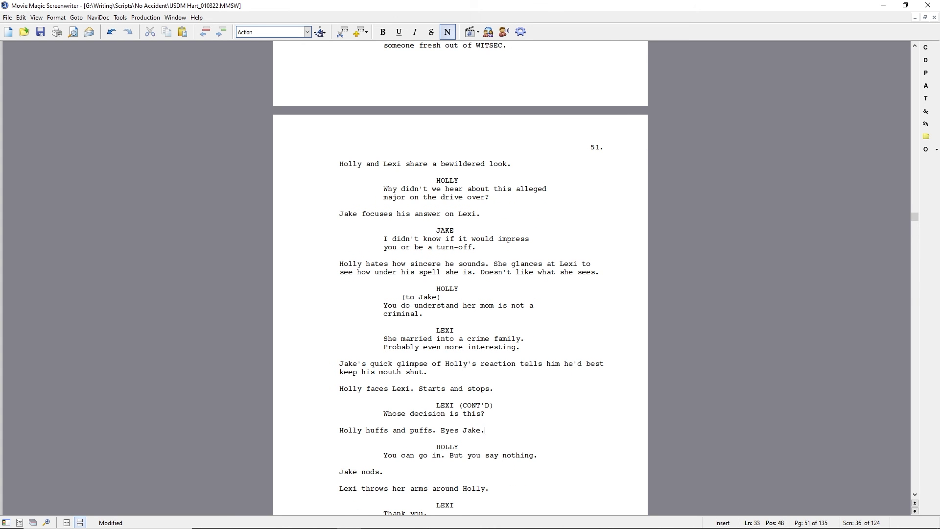
scroll(down, 3)
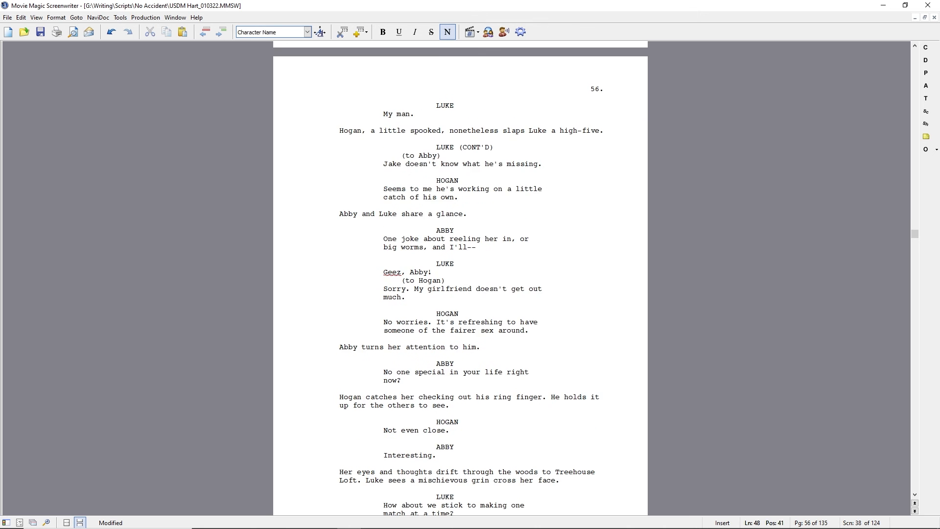
Cut Luke's helicopter gripe, add "Not since I've been here." and trim Hogan's old 'Took over' wording.
scroll(down, 3)
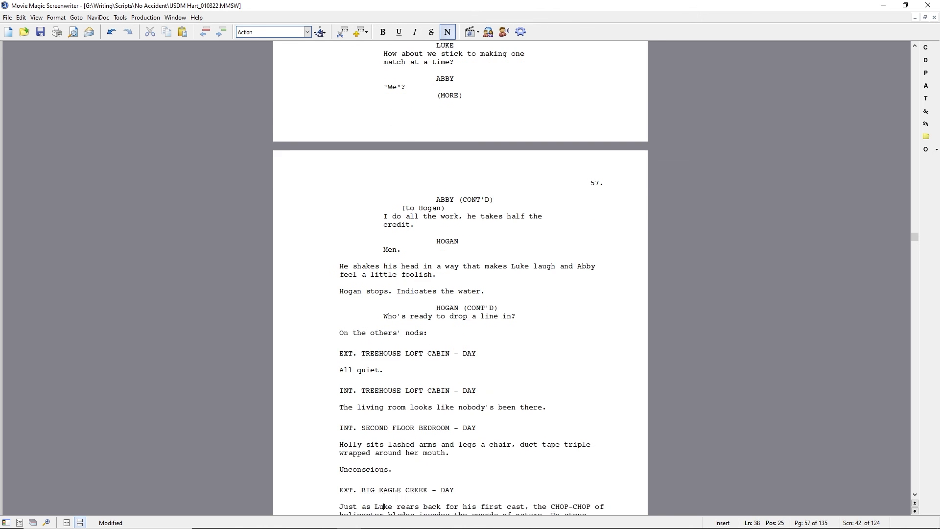
scroll(down, 3)
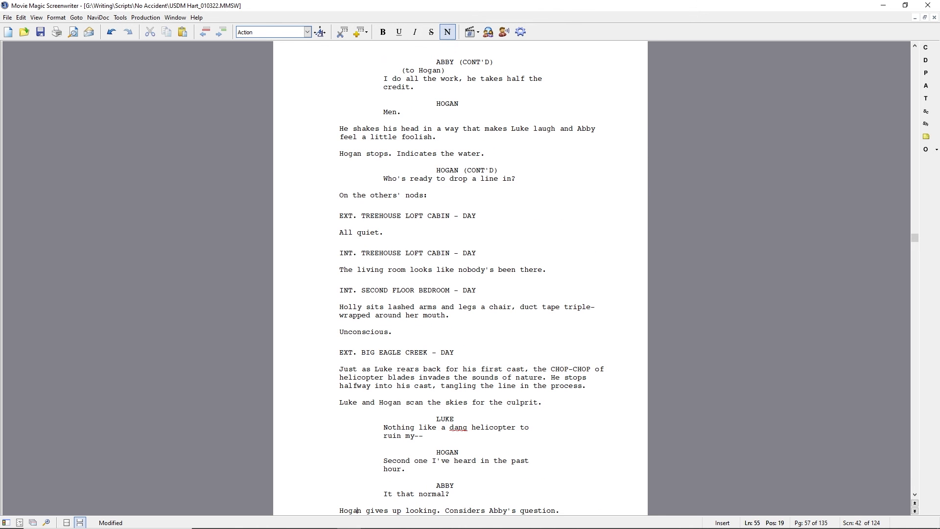
text(Not since I've been here.)
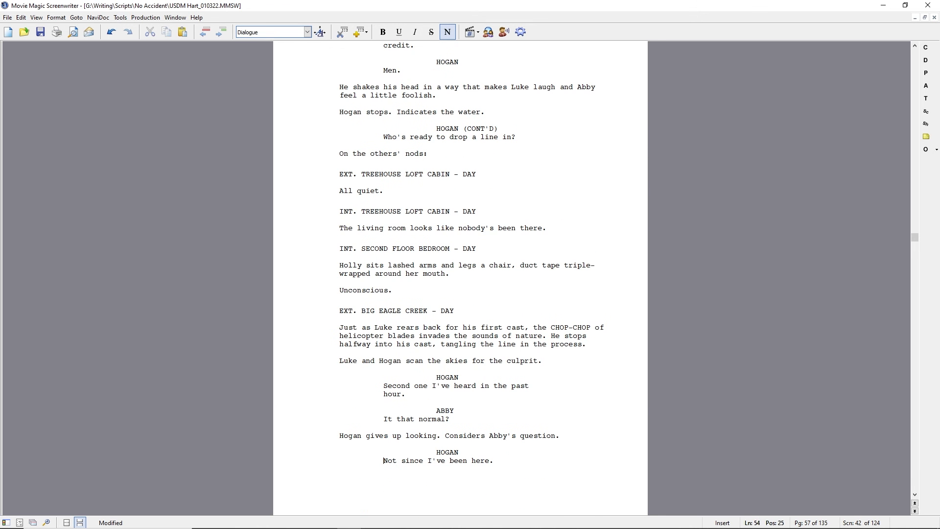
scroll(down, 3)
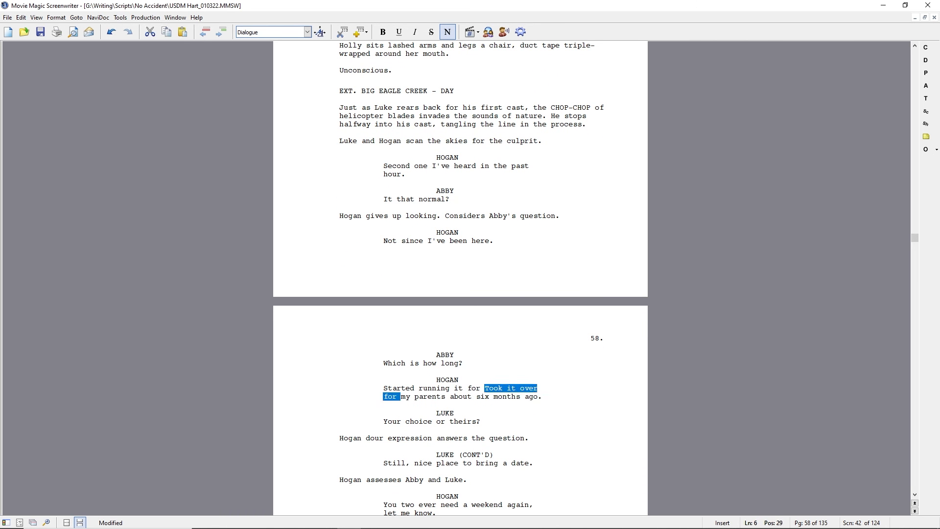
key(Delete)
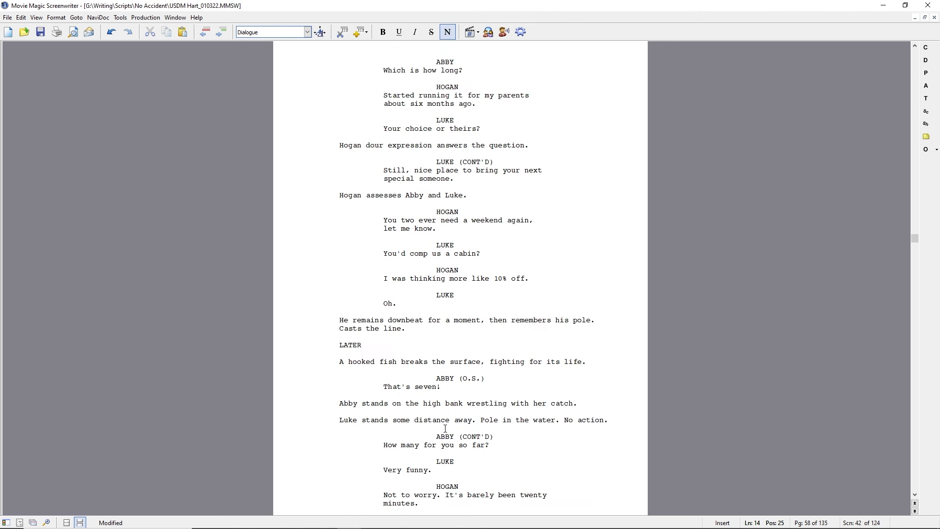
Change Abby's "Twenty minutes?" to "How long?".
scroll(down, 3)
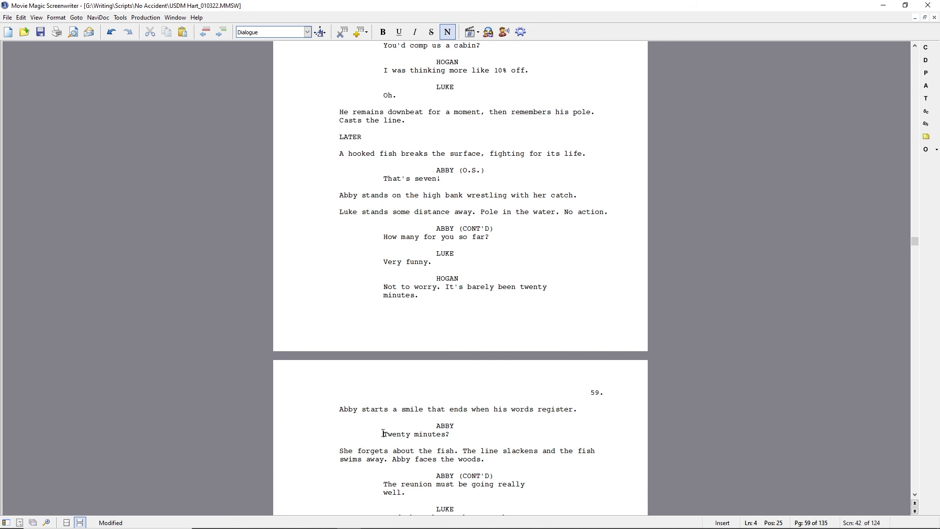
text(How long?)
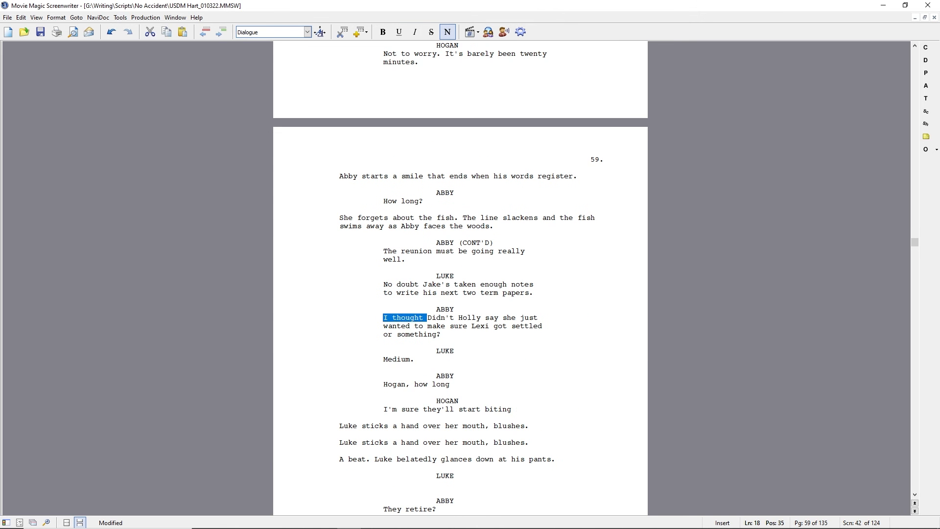
Rework Abby's worry about Holly, add Hogan's offer to check on them and "Maybe I'm bad luck.".
text(she'd be here as  just wanted to)
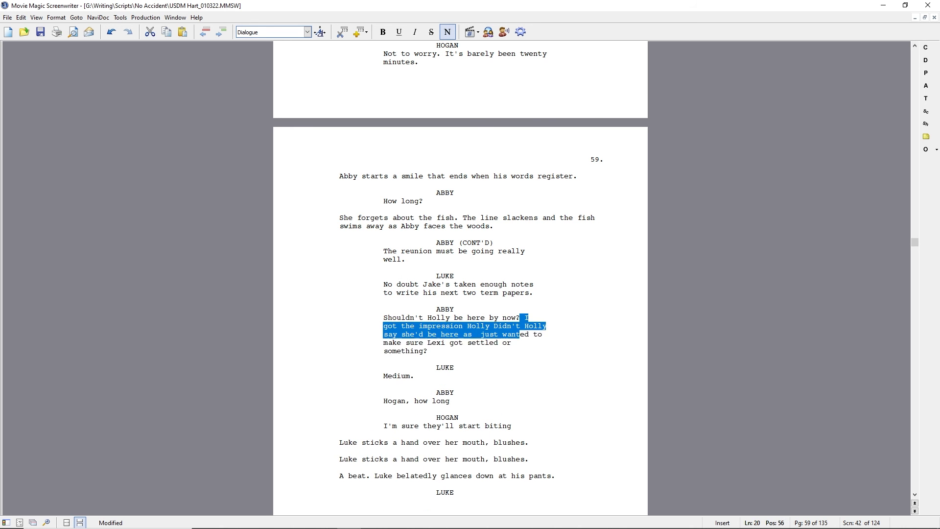
key(Delete)
text(I could g)
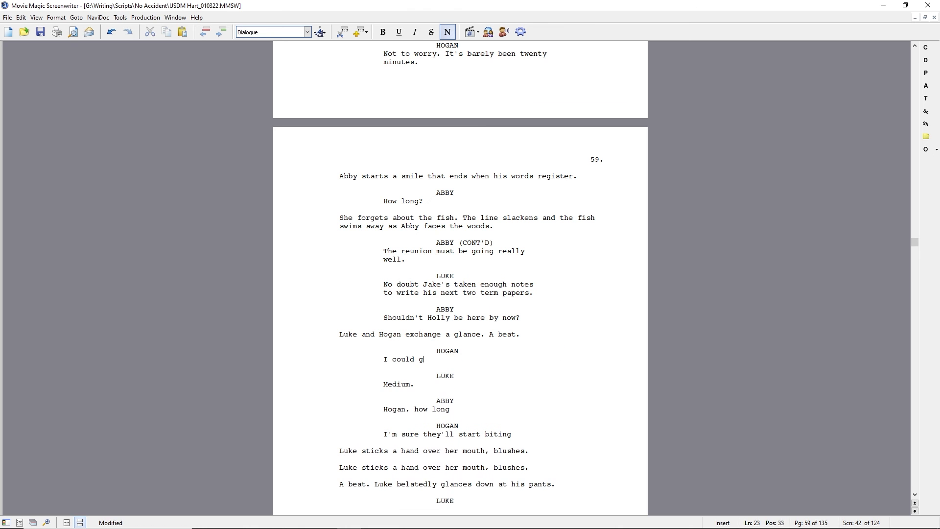
text(o check on them.)
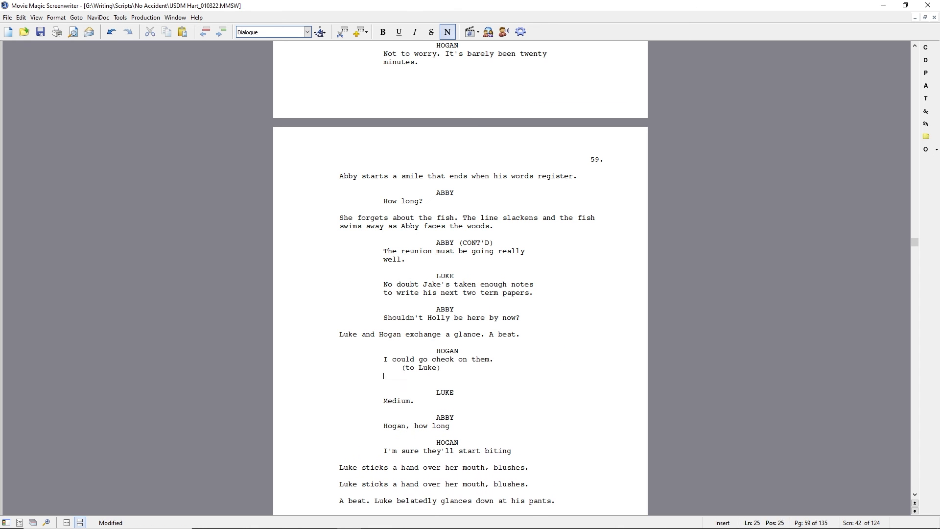
text(Maybe I'm bad luck.)
text(What else could it be?)
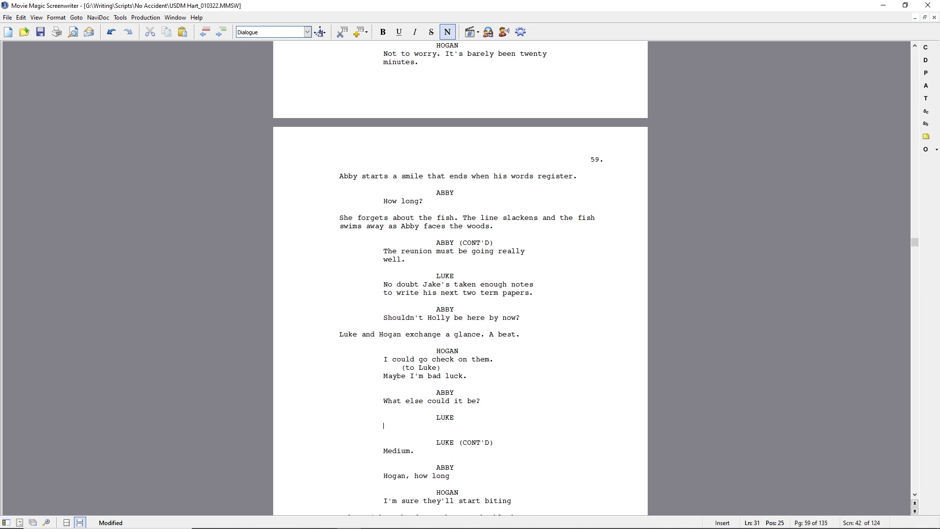
Add Luke's bet that he'll have caught up, and Hogan's exit action.
text(I bet by the)
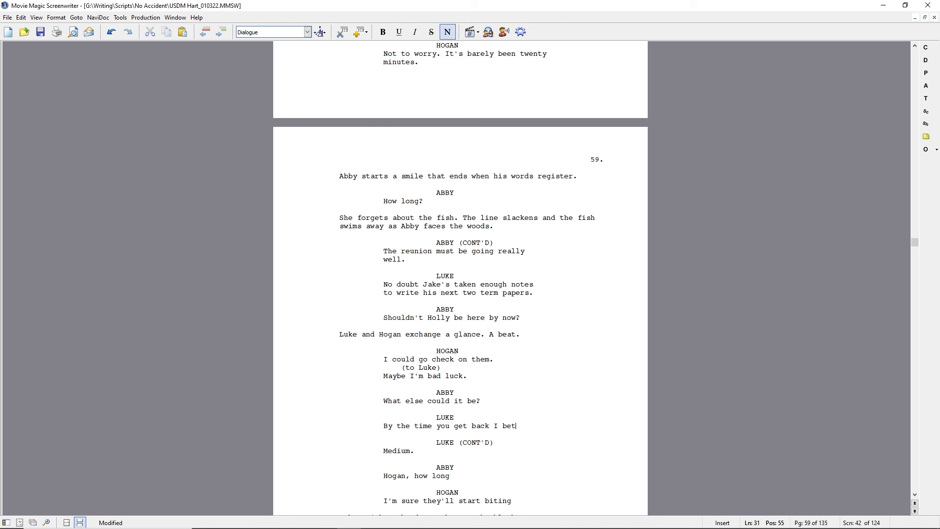
text(I'll have caught up with you.)
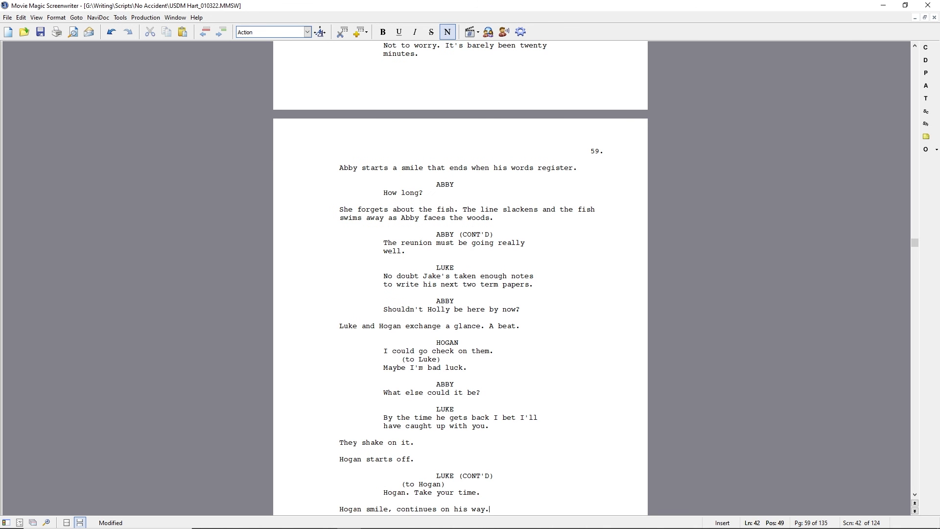
text(s)
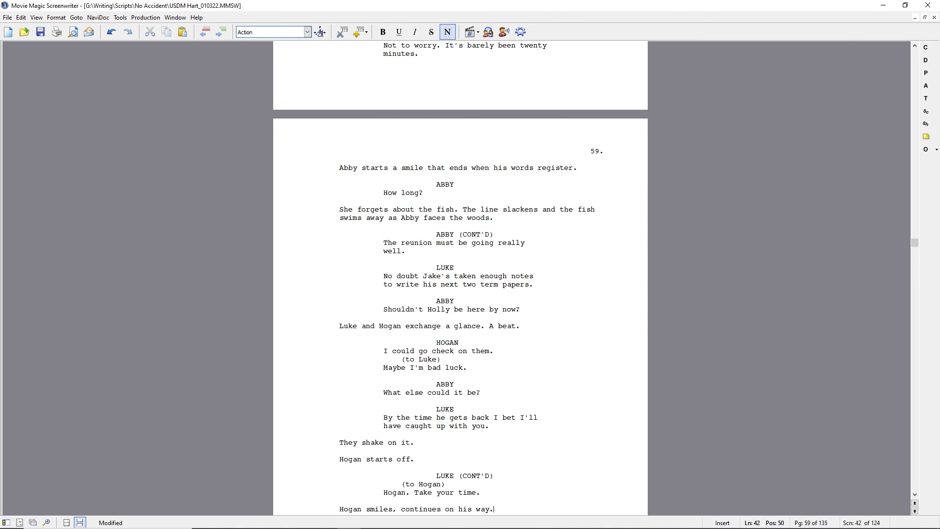